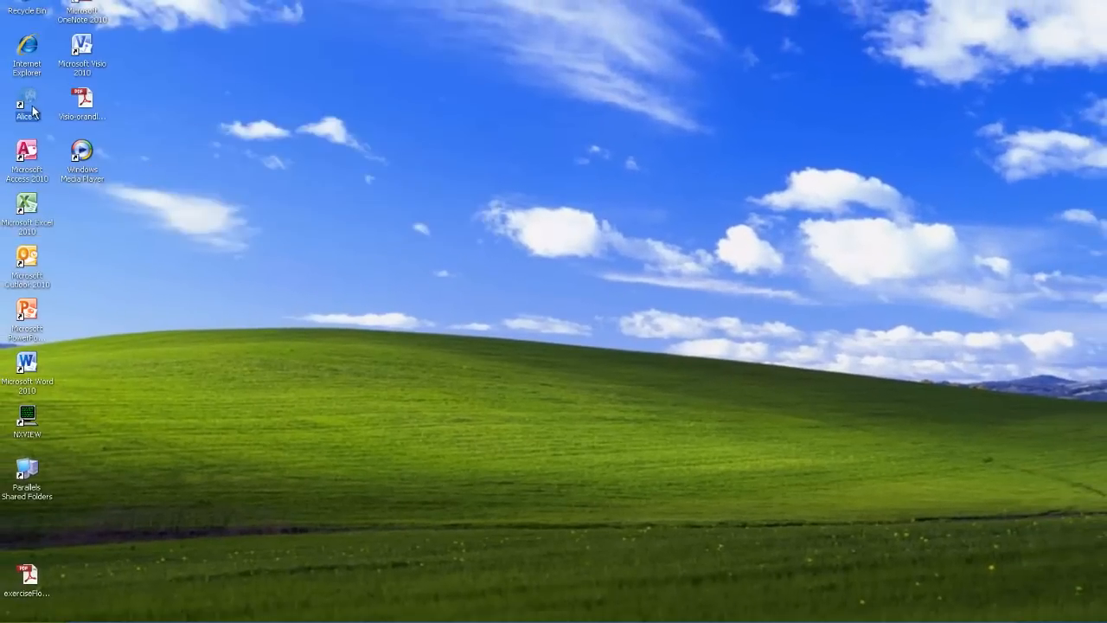
Step: Launch Alice 3 and start a new project from the SandyProject template
double_click(27, 104)
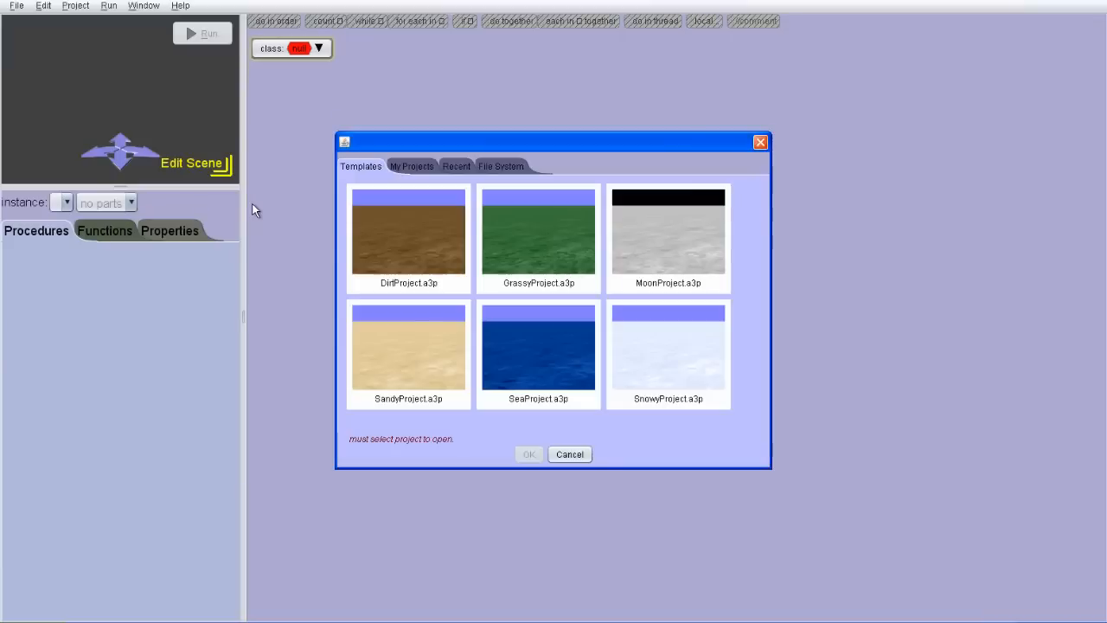
click(408, 347)
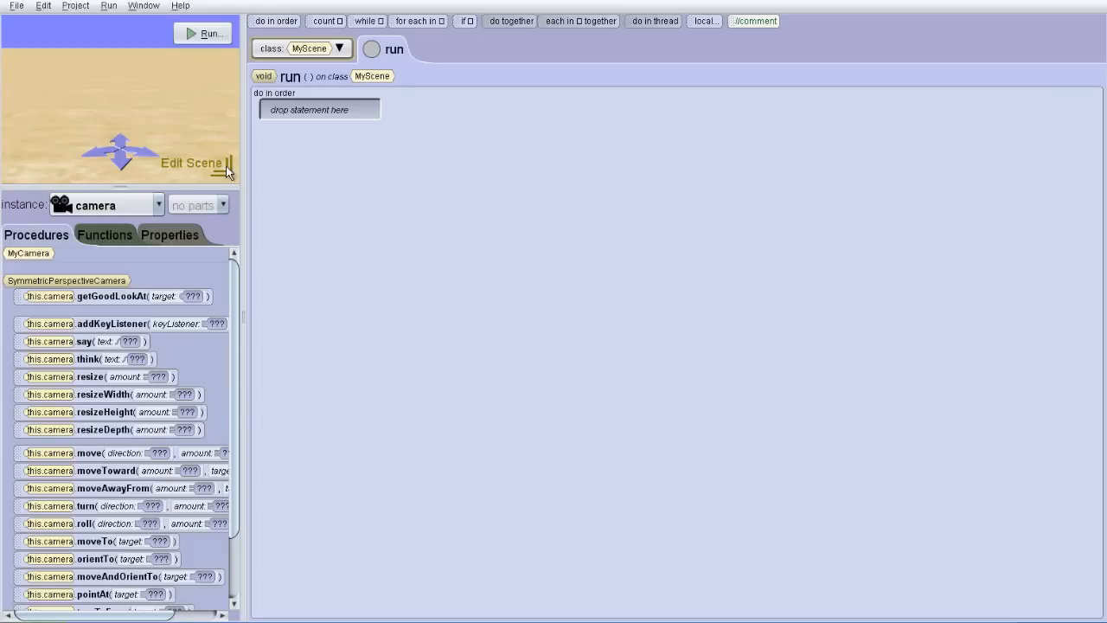
Step: Enter the scene editor and browse the Looking Glass Scenery city models
click(190, 162)
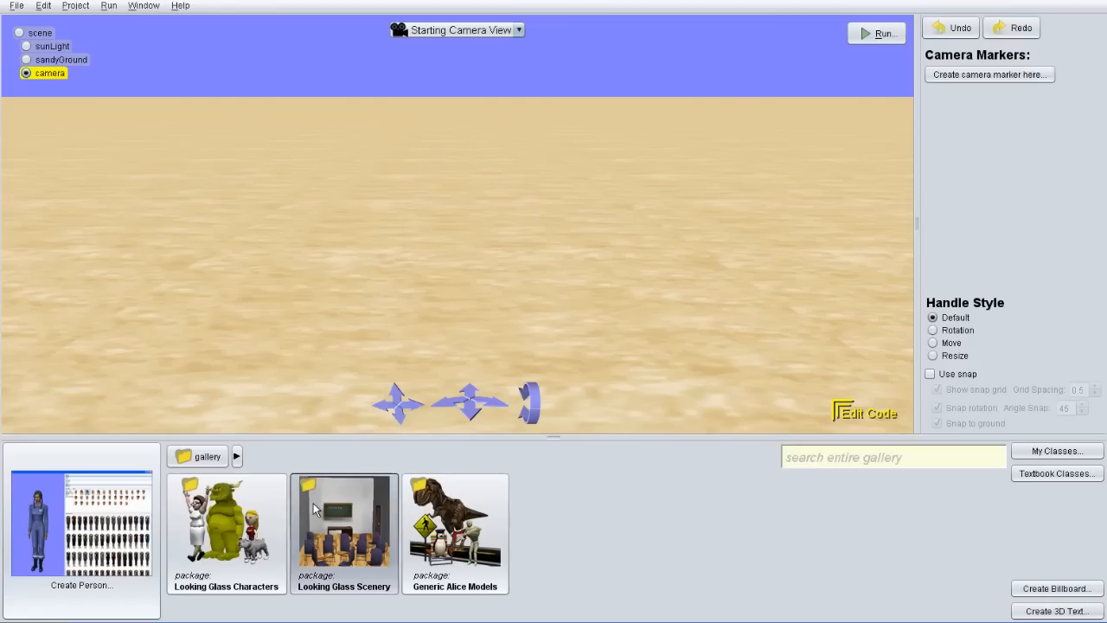
double_click(344, 528)
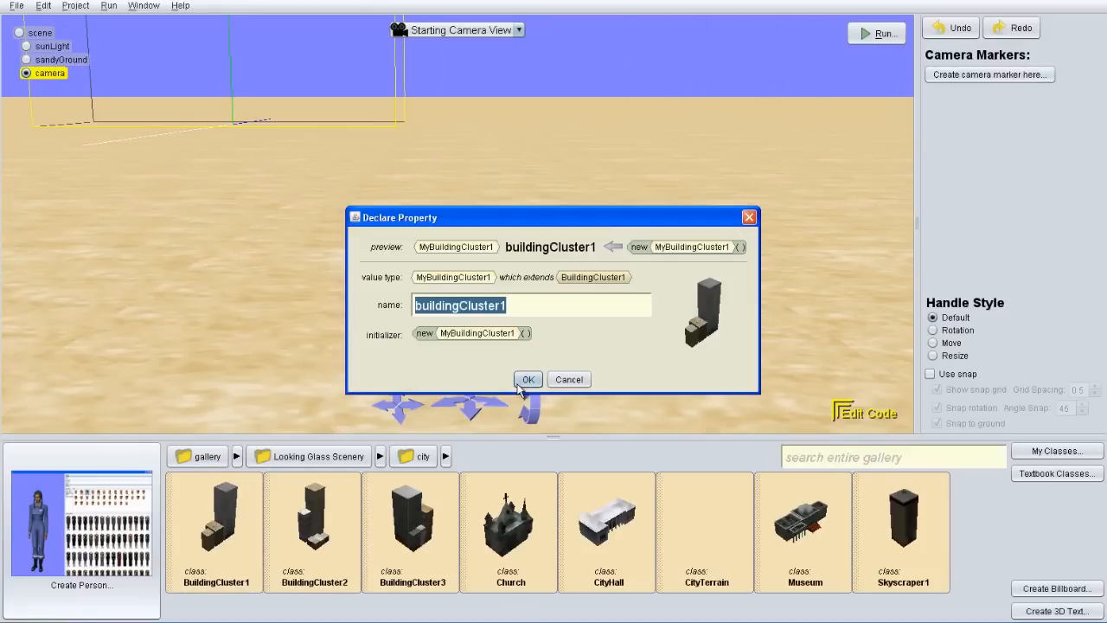
Step: Add buildingCluster1, move it aside, and place buildingCluster2 on the sandy ground
click(528, 379)
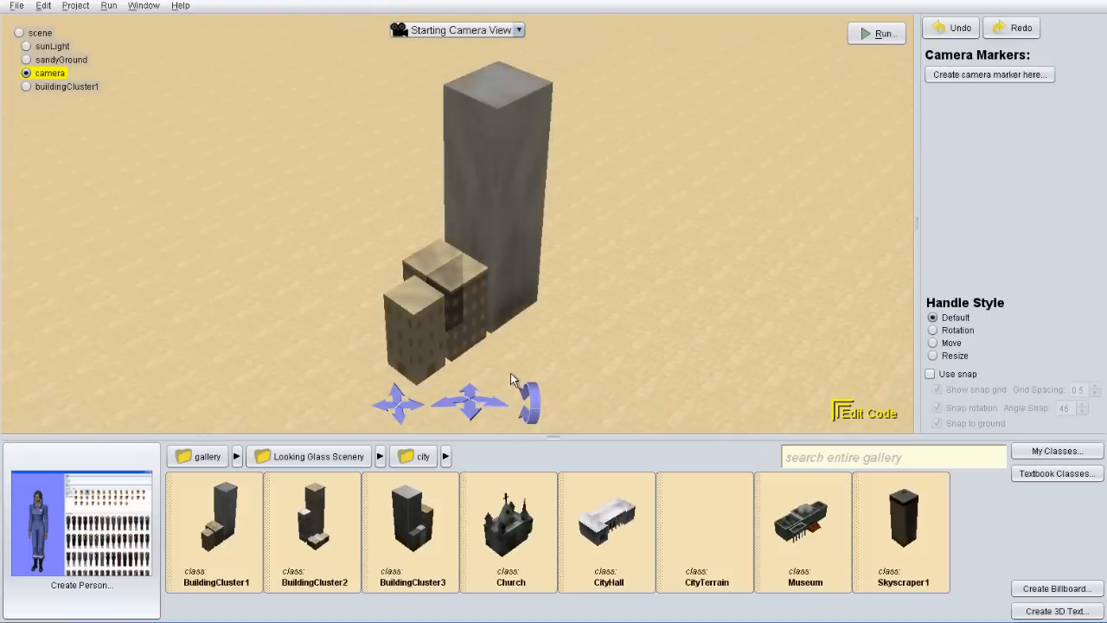
click(66, 86)
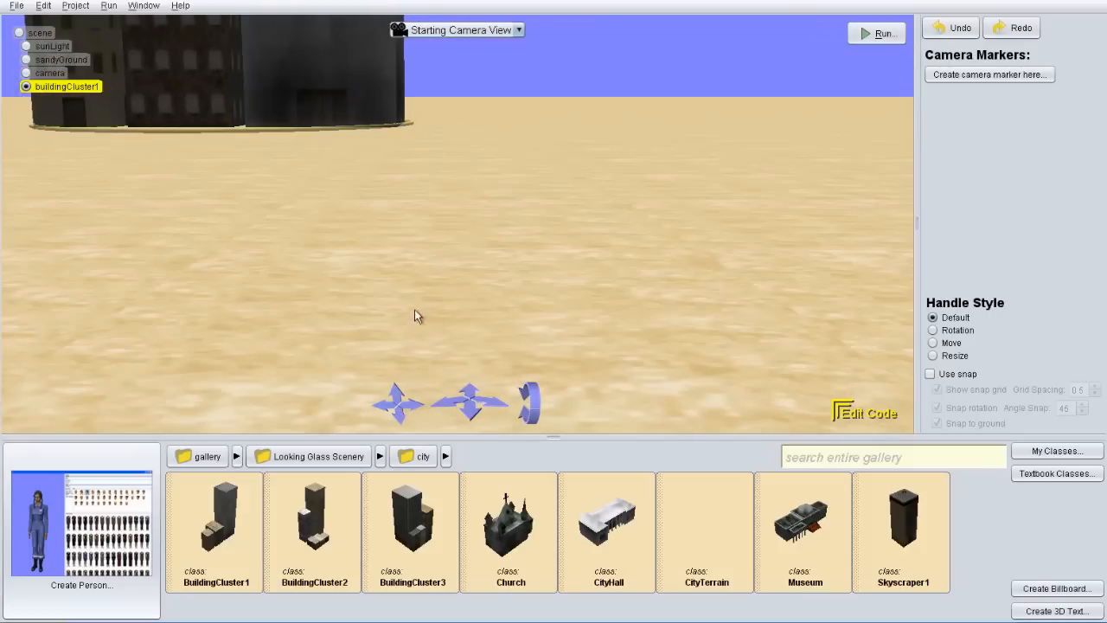
mouse_move(400, 404)
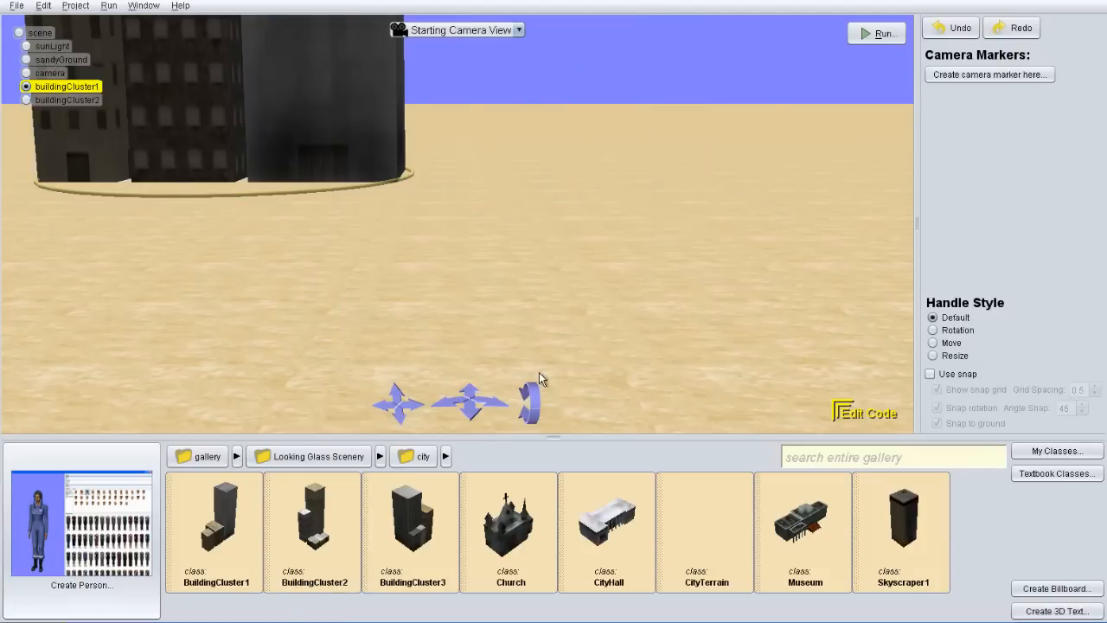
click(67, 100)
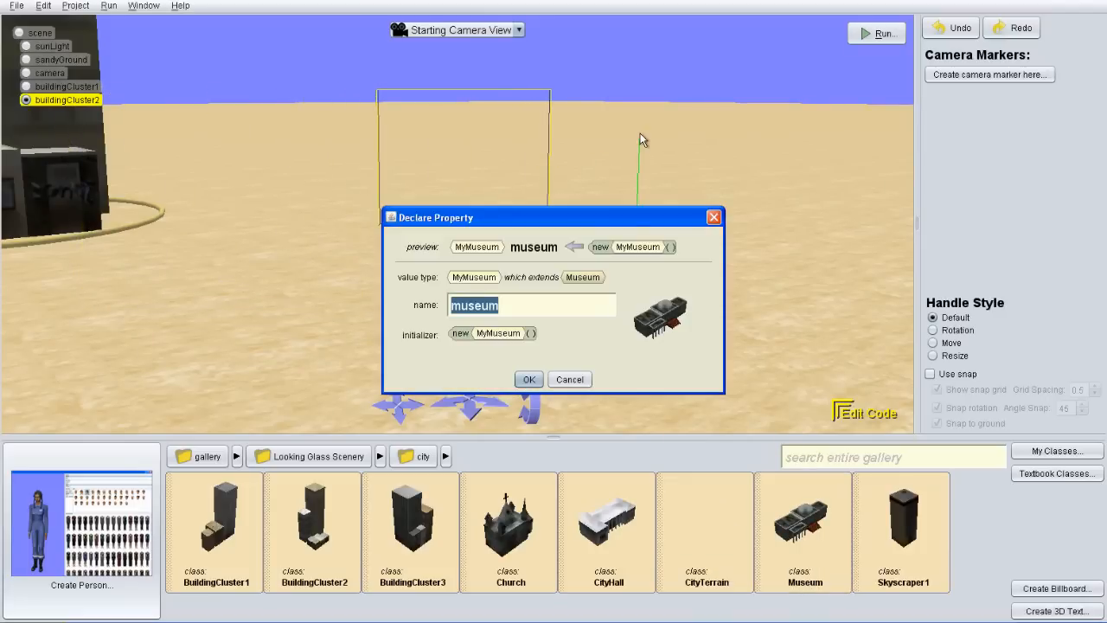
Step: Add the museum to the scene beside the two building clusters
click(529, 379)
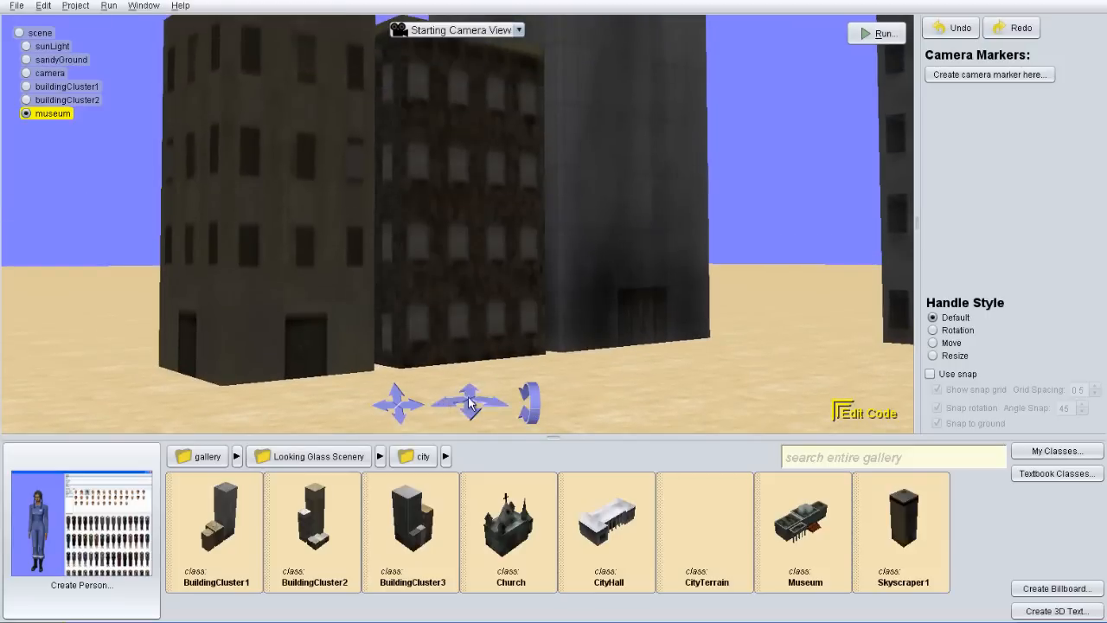
mouse_move(967, 82)
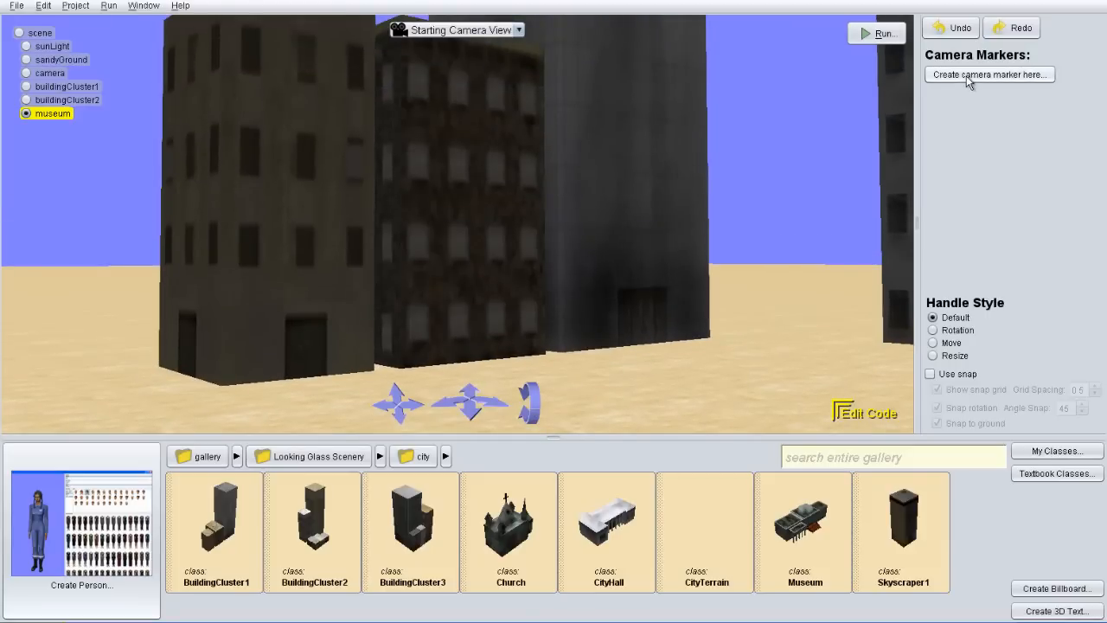
Step: Save three camera markers (Red, Green, Magenta) from different views of the buildings and museum
click(989, 74)
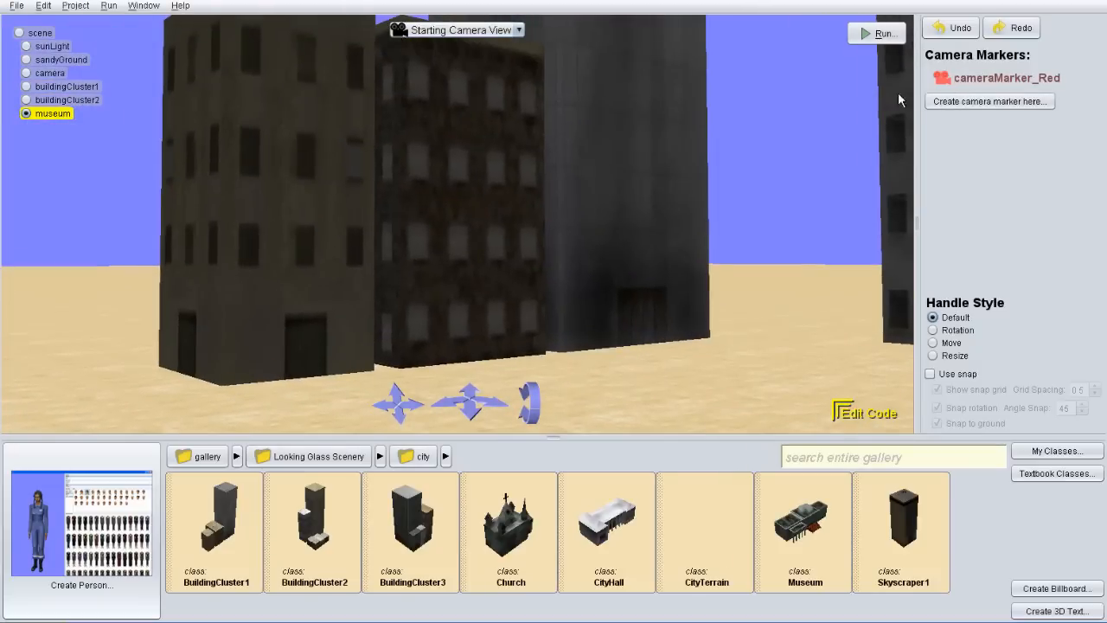
mouse_move(485, 403)
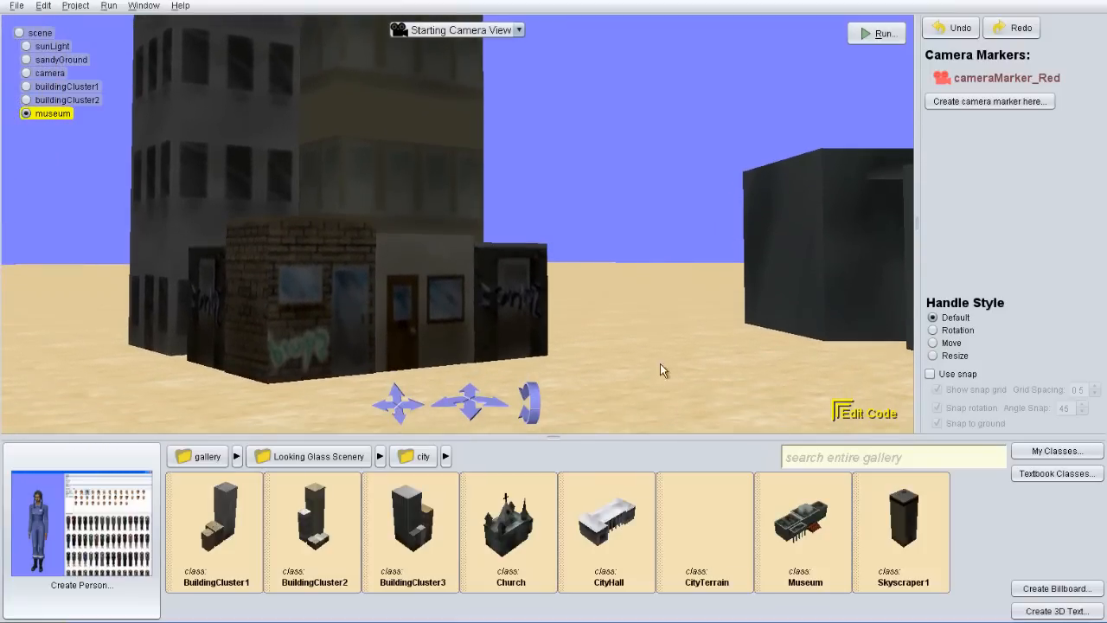
click(989, 101)
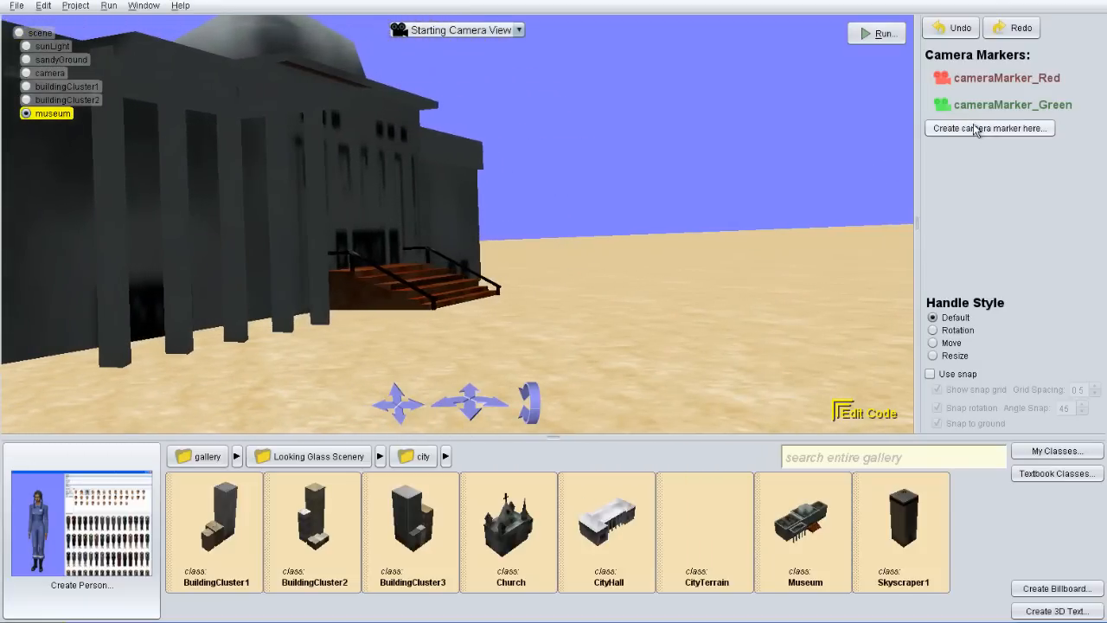
click(990, 128)
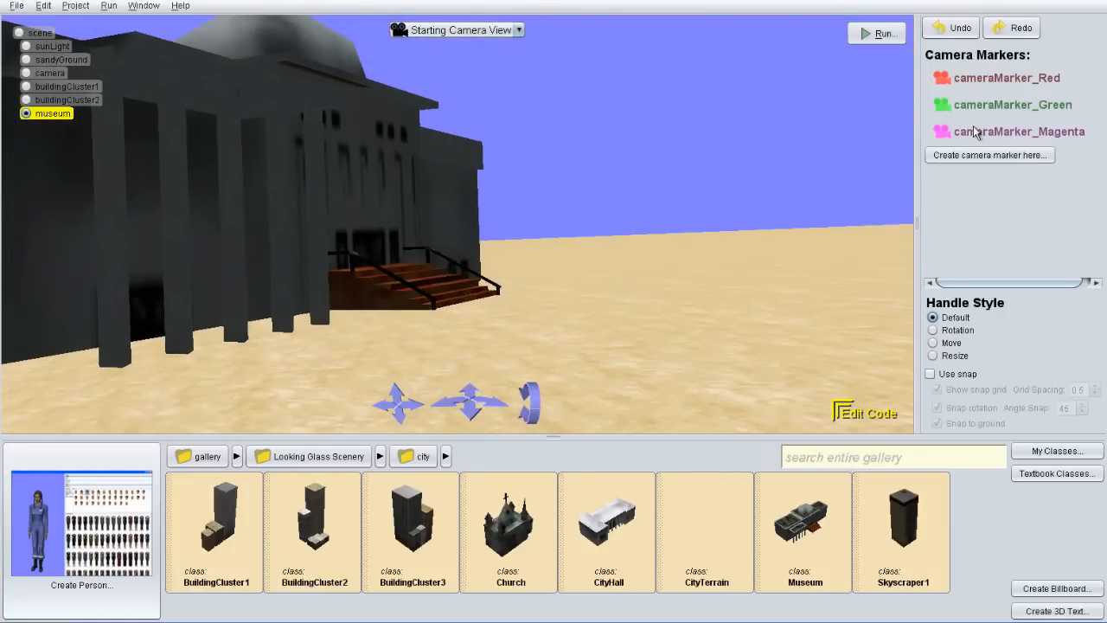
mouse_move(563, 301)
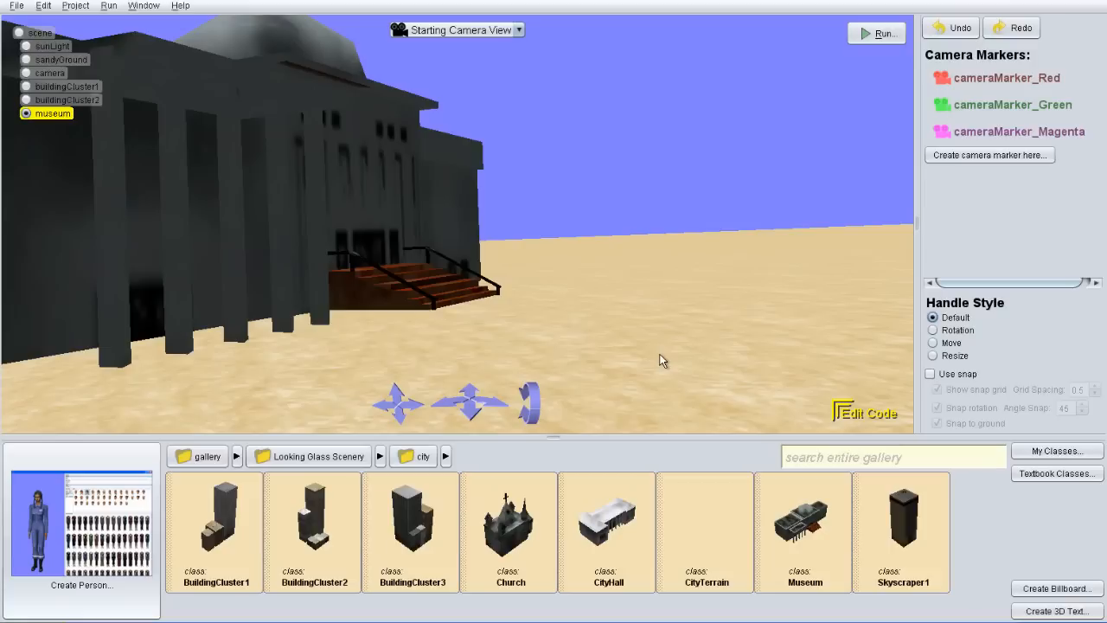
mouse_move(659, 398)
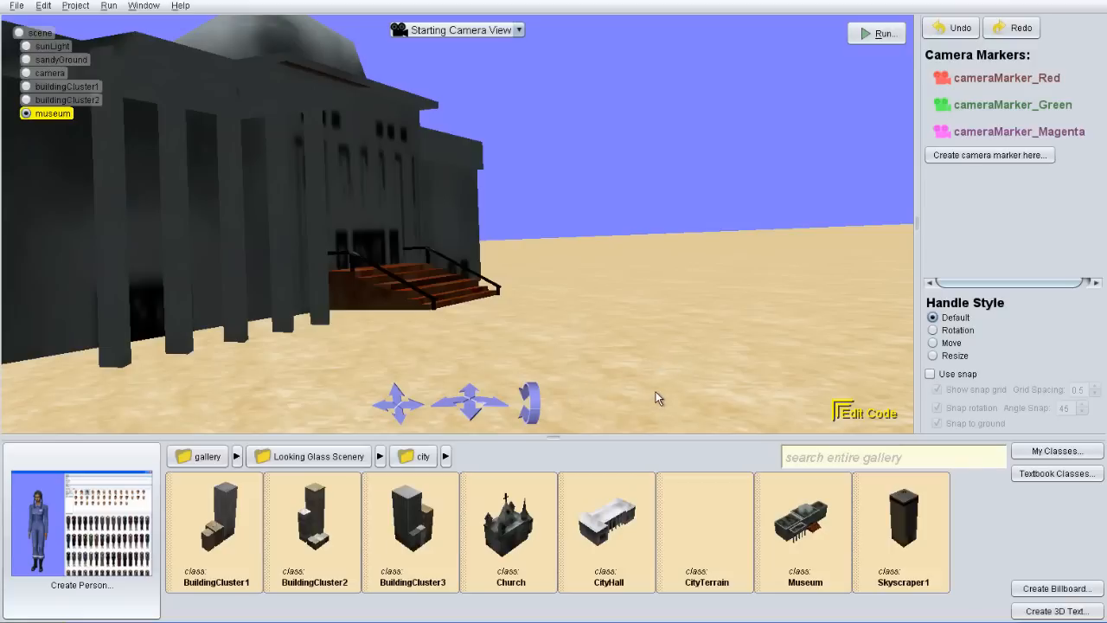
mouse_move(183, 139)
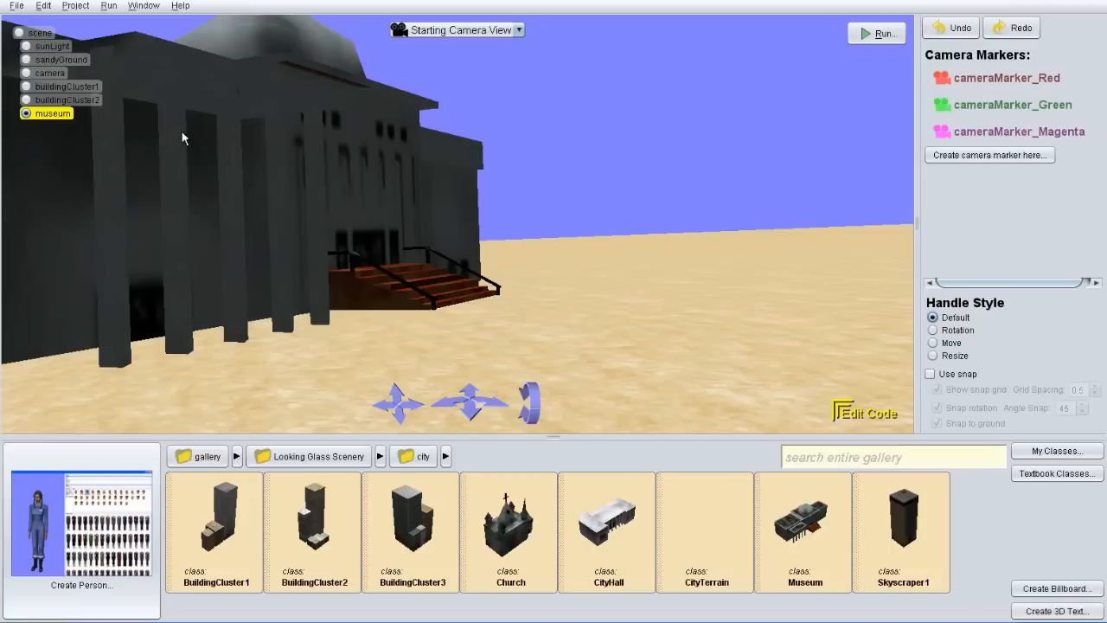
mouse_move(870, 413)
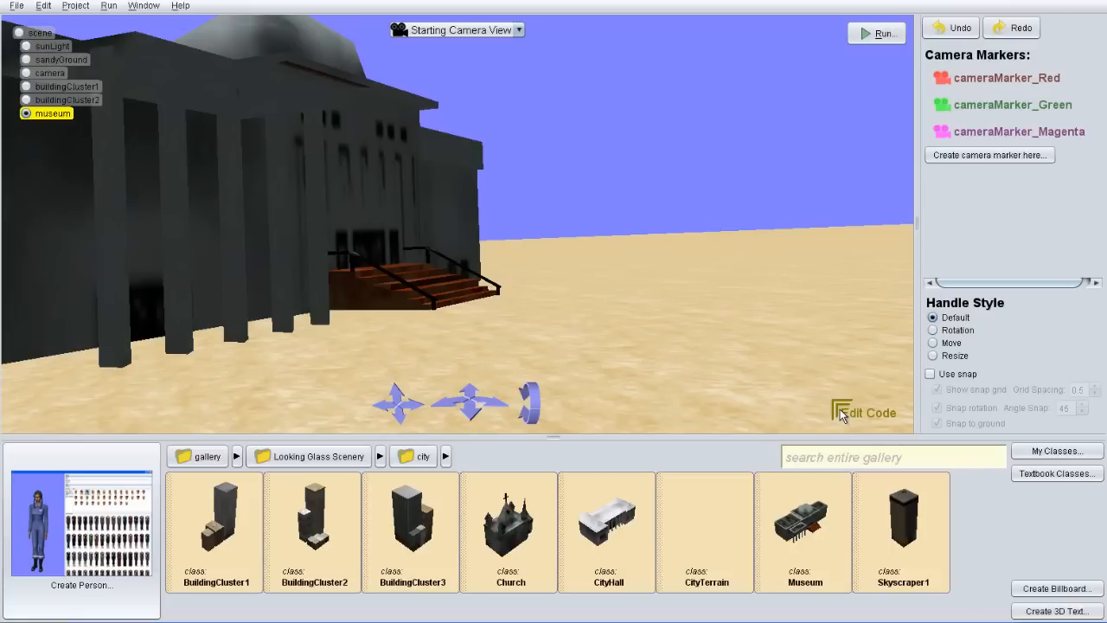
Step: Select the scene in the code editor and show its properties for the run procedure
click(871, 413)
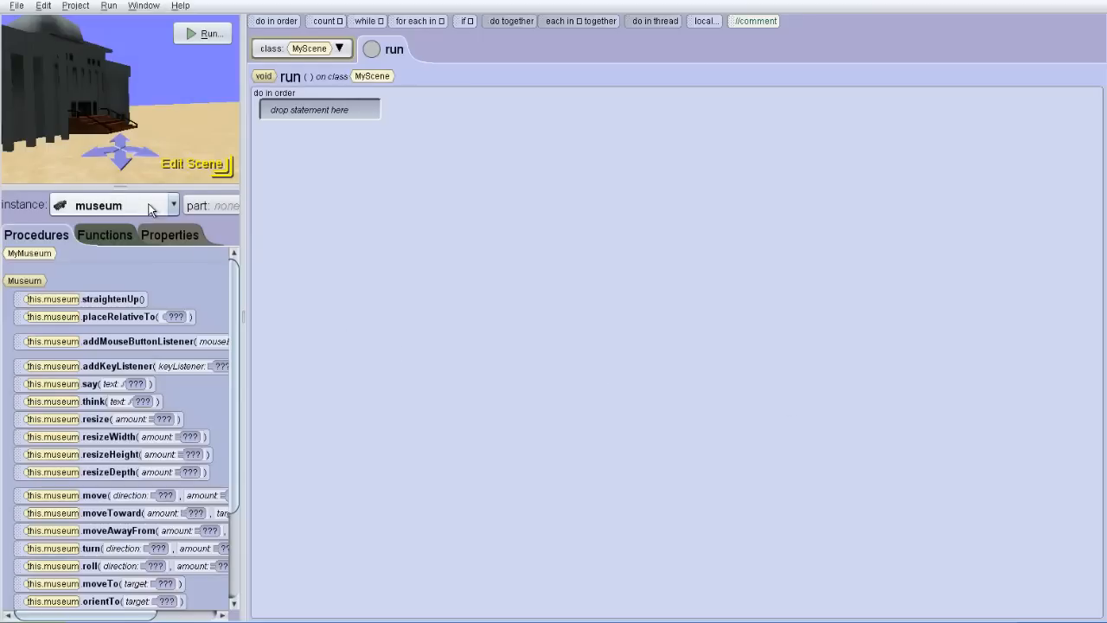
click(173, 205)
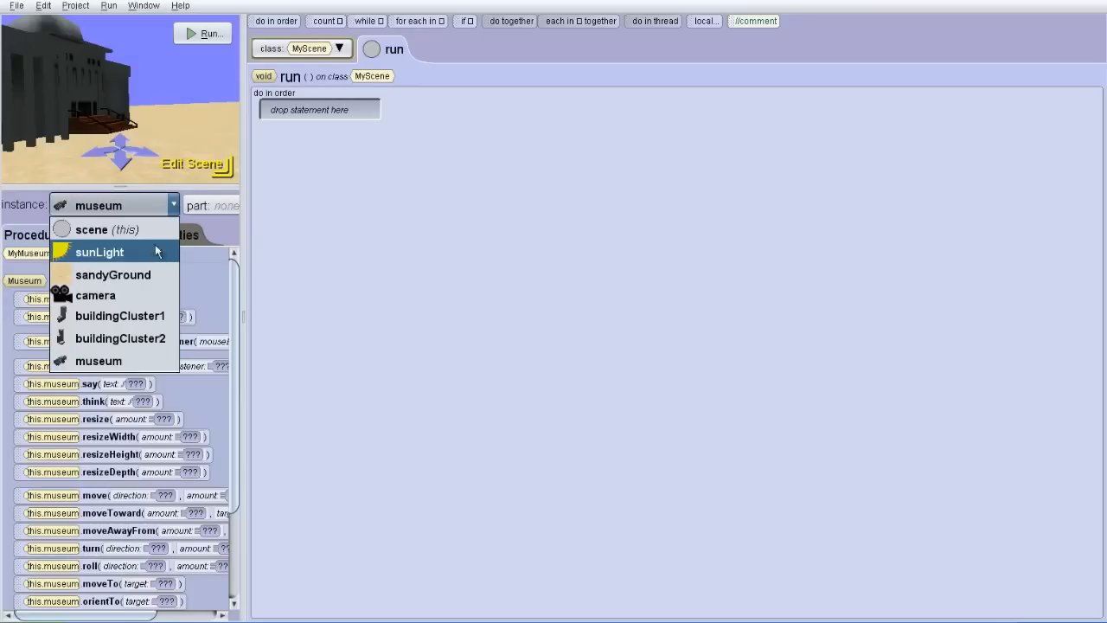
click(92, 230)
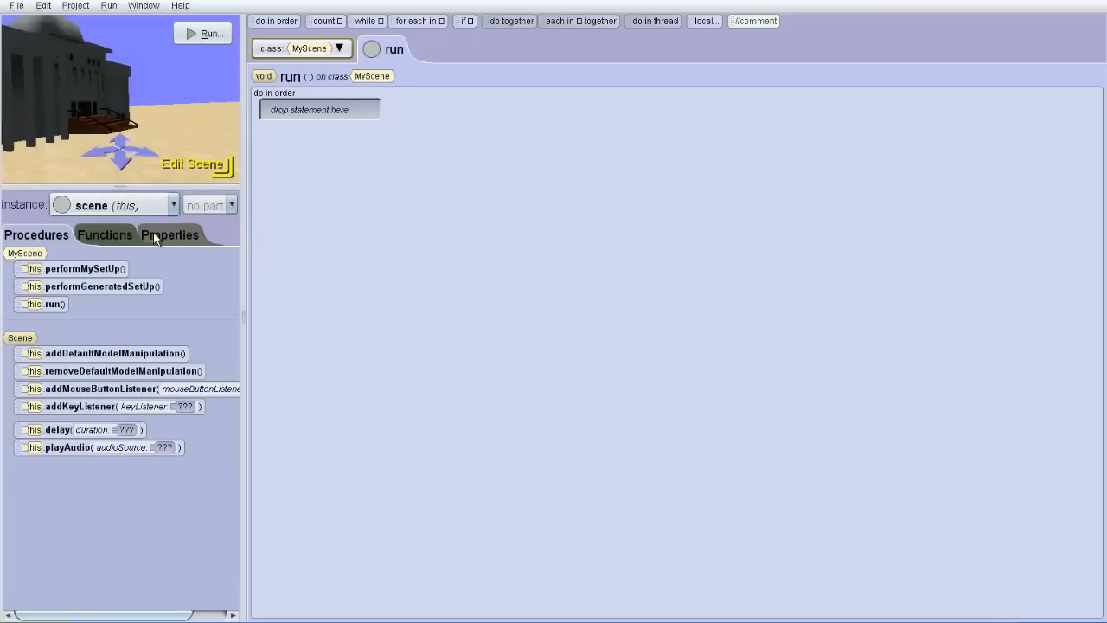
mouse_move(77, 268)
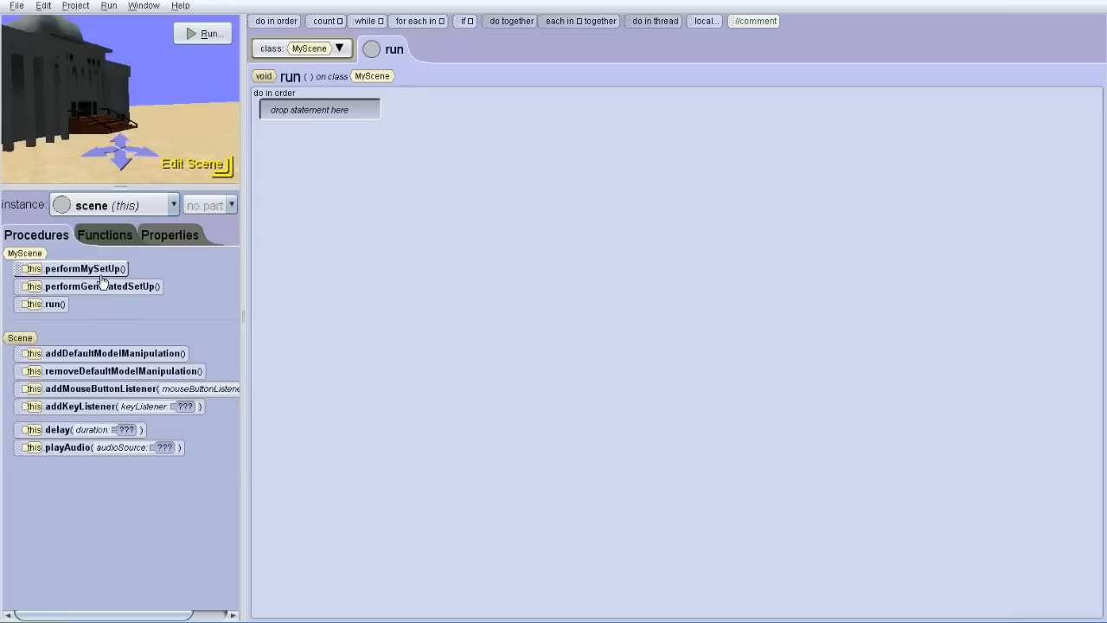
mouse_move(113, 353)
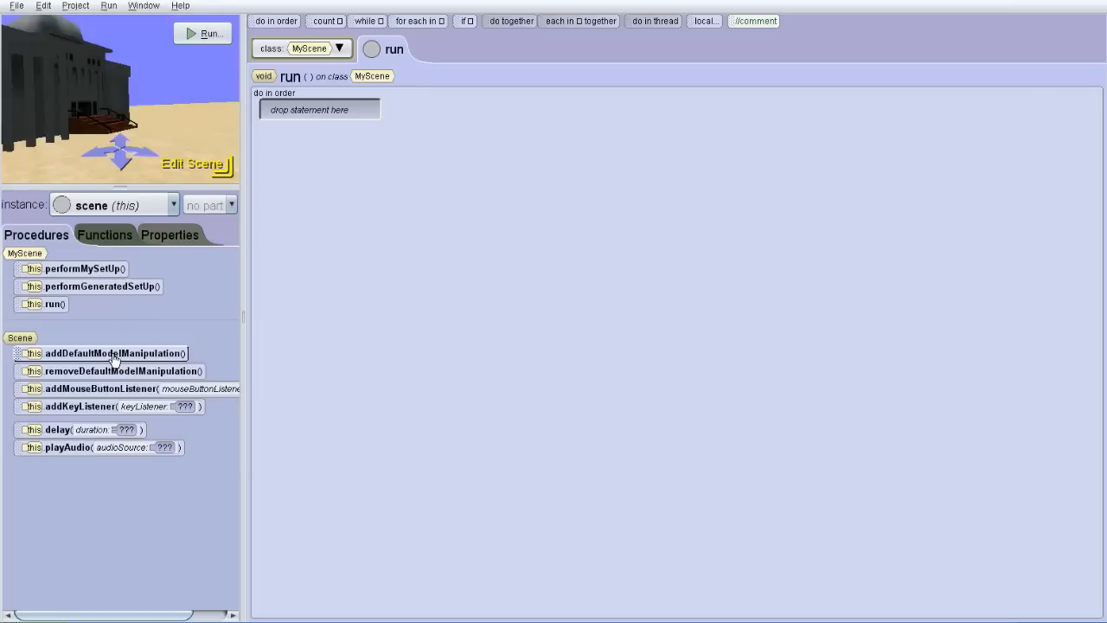
click(170, 235)
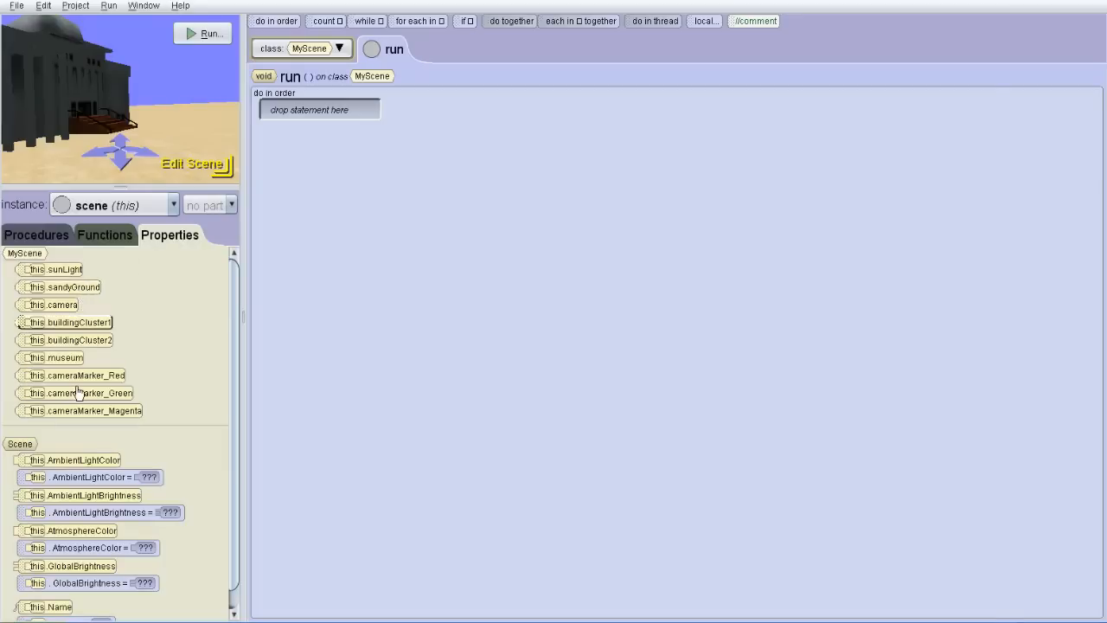
mouse_move(85, 374)
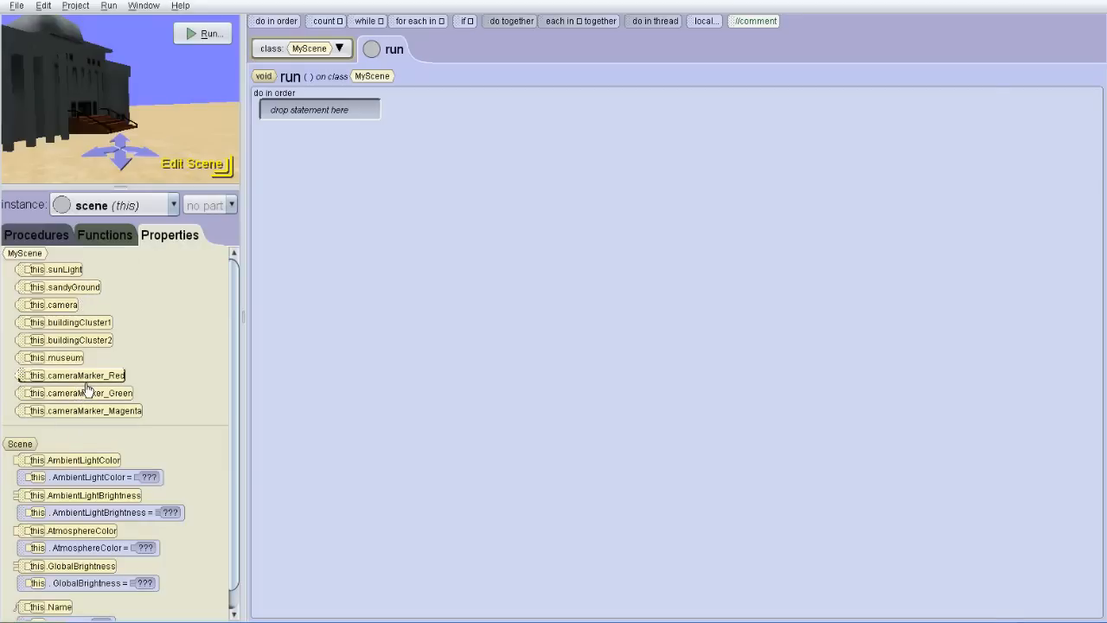
mouse_move(87, 476)
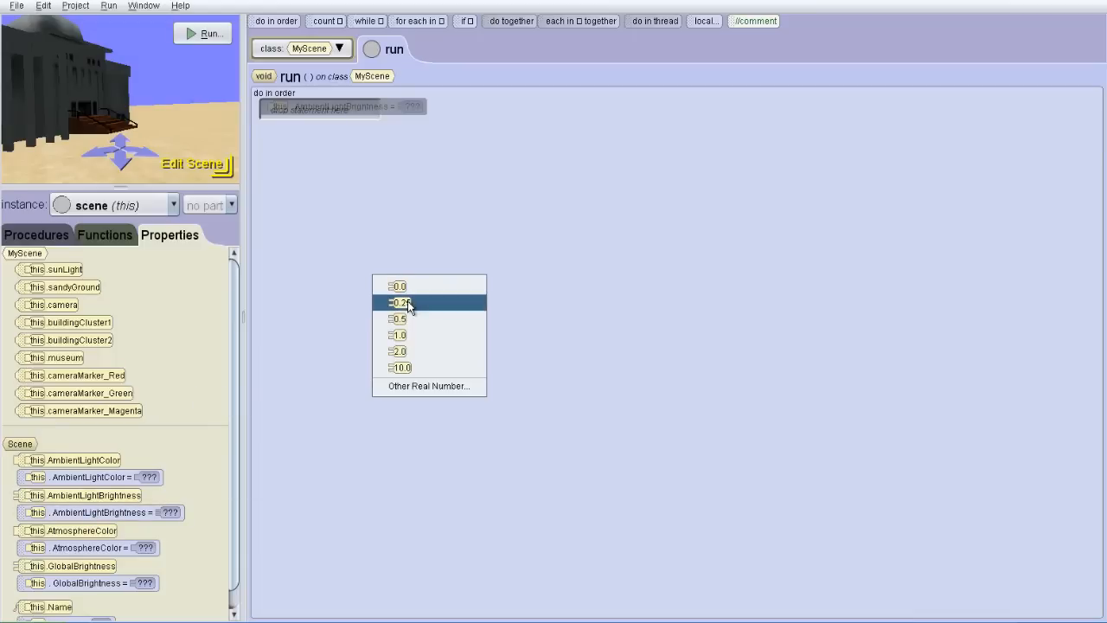
Step: Set ambient light brightness to 0.5 and preview the lighting
click(398, 319)
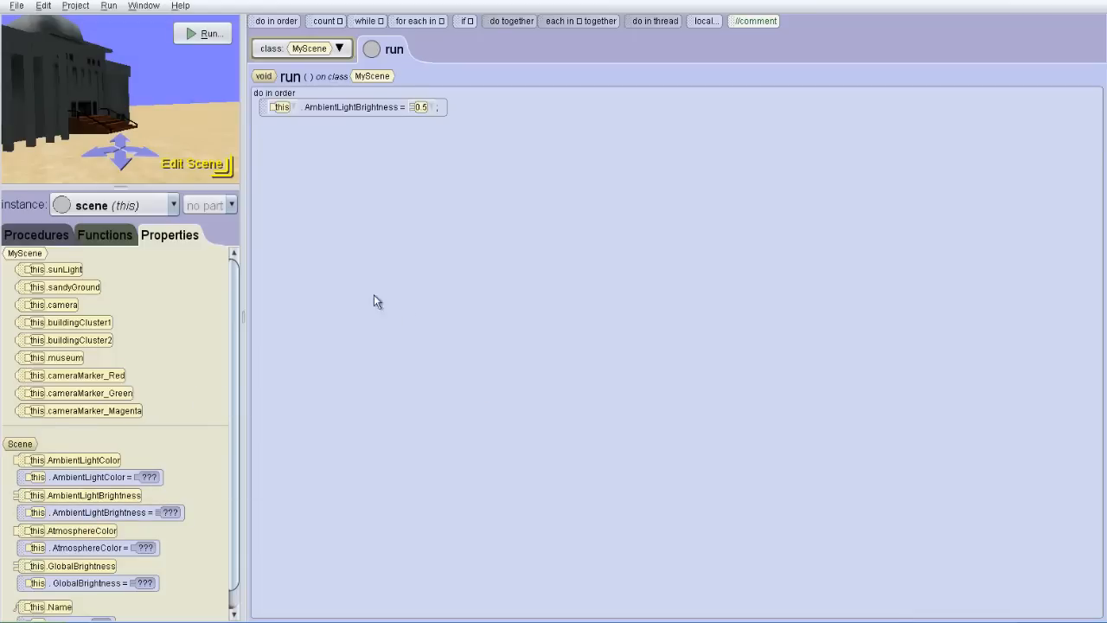
click(204, 33)
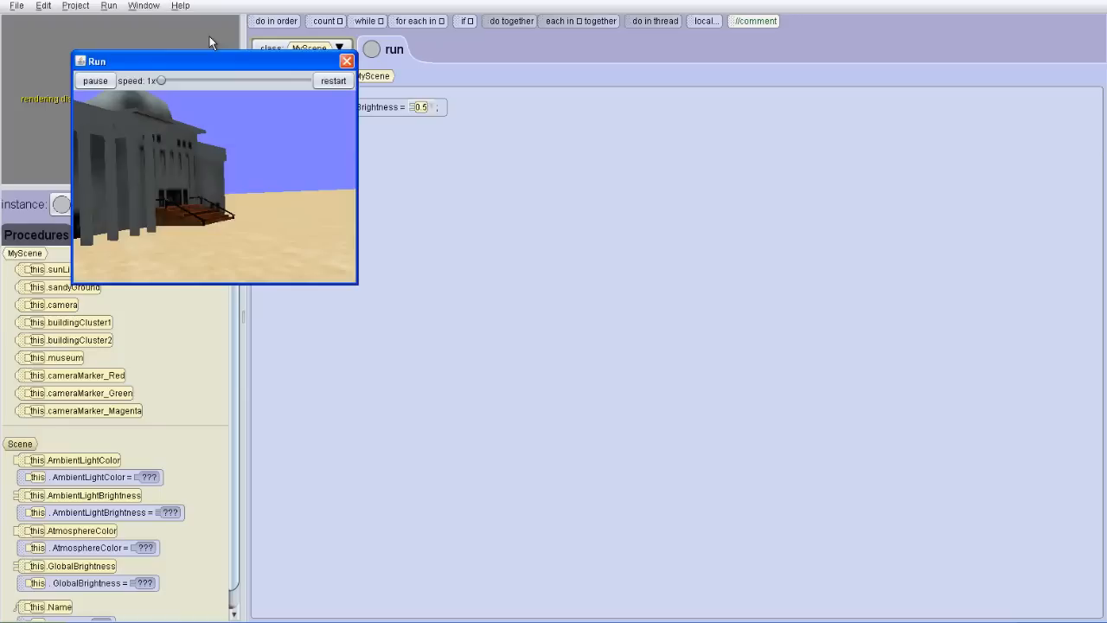
mouse_move(347, 61)
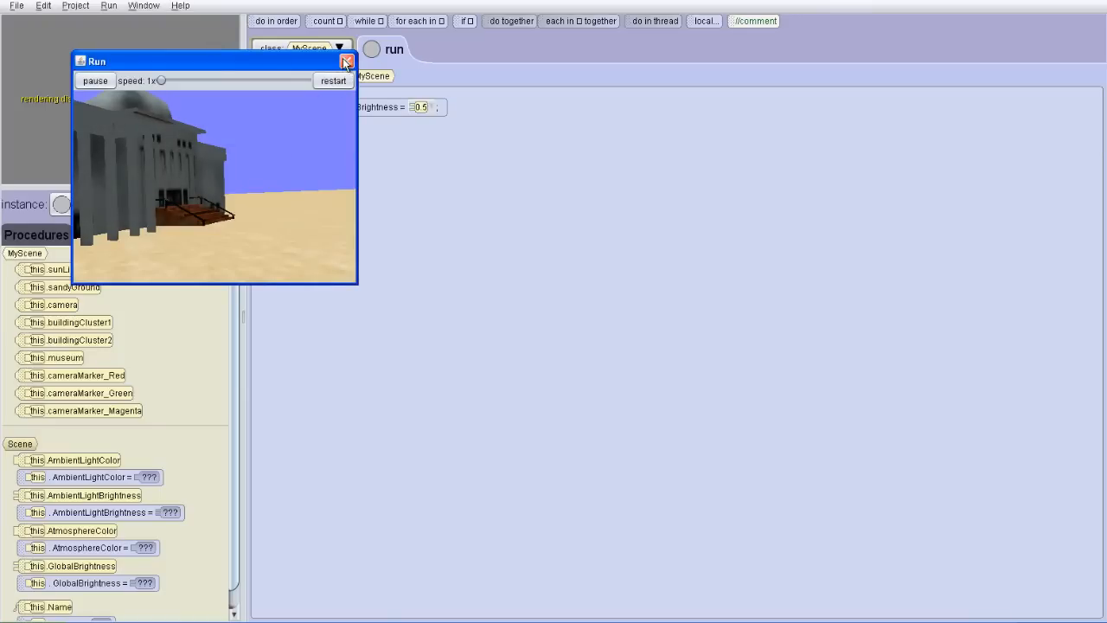
click(346, 60)
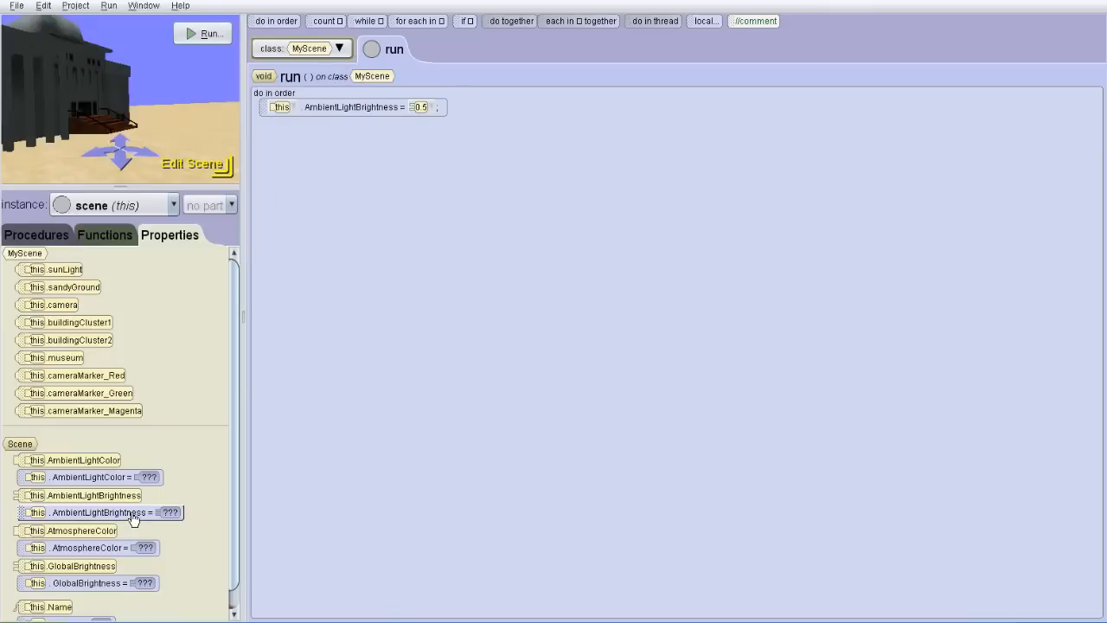
mouse_move(112, 548)
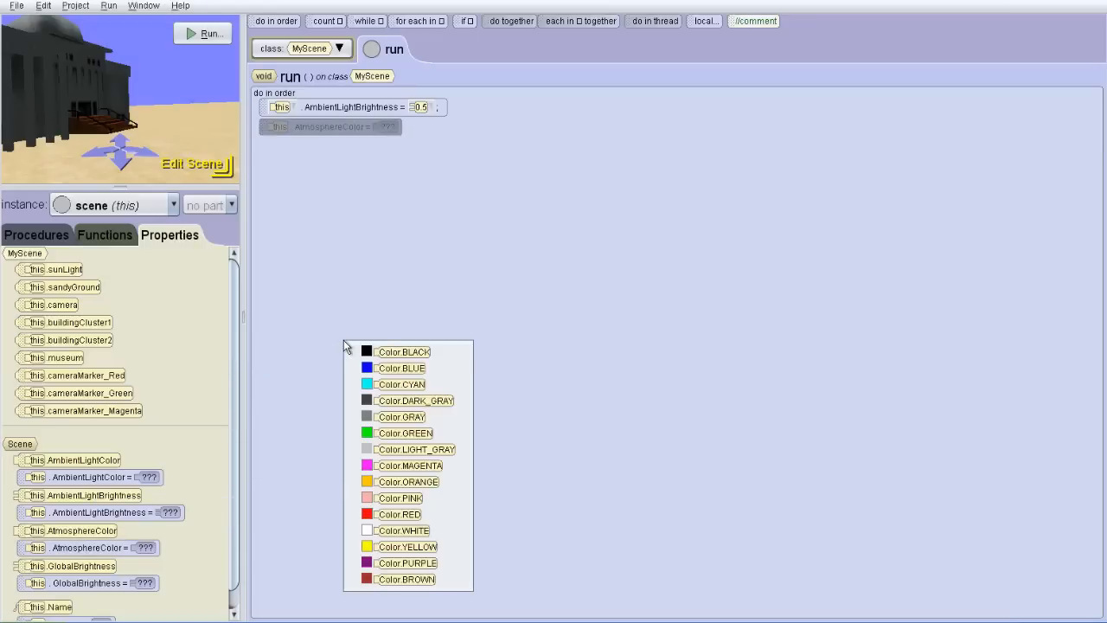
mouse_move(400, 384)
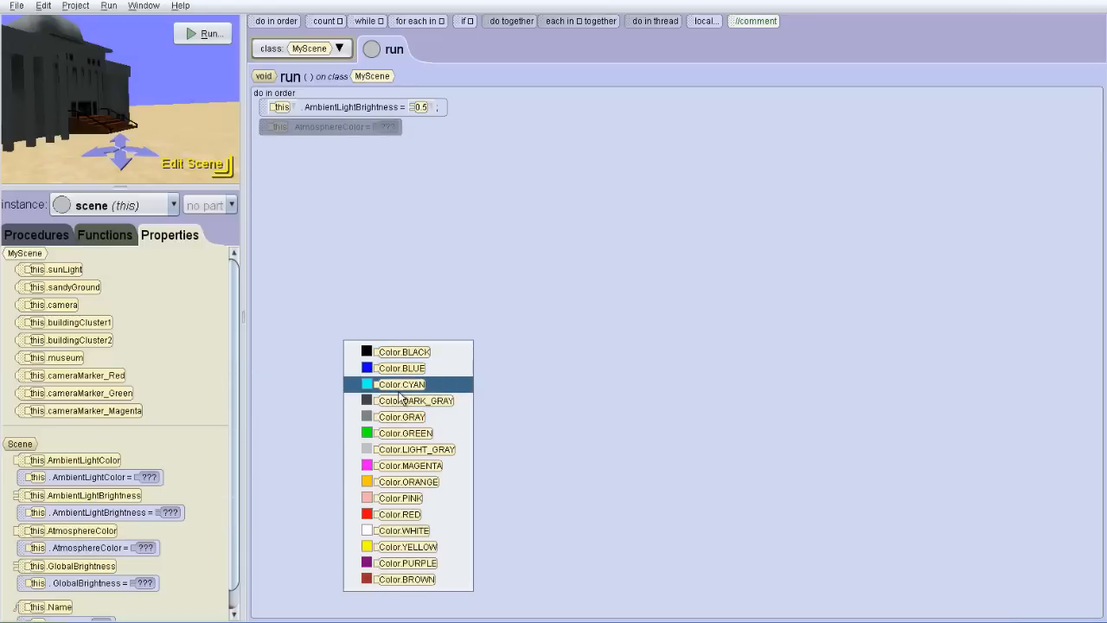
Step: Set the atmosphere colour to Color.CYAN and preview the cyan sky
click(400, 385)
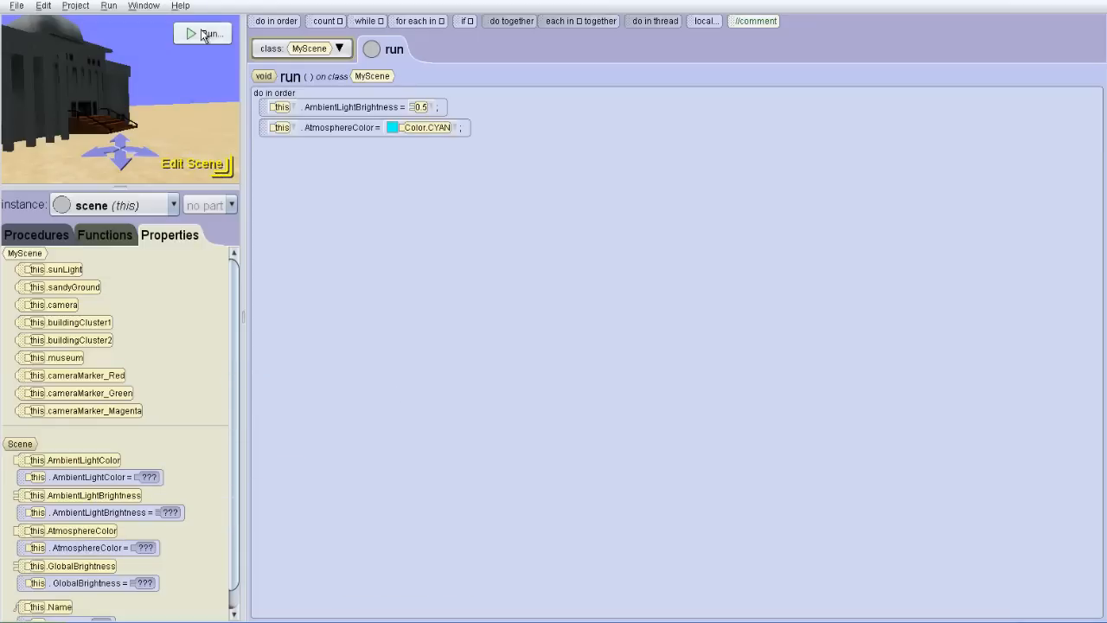
click(203, 34)
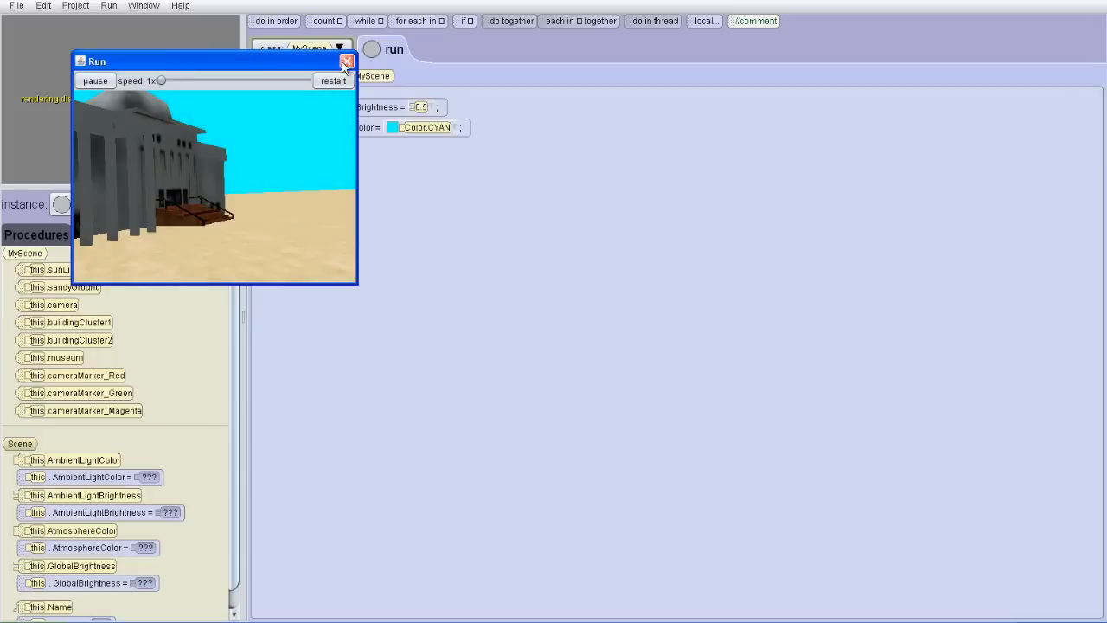
click(346, 62)
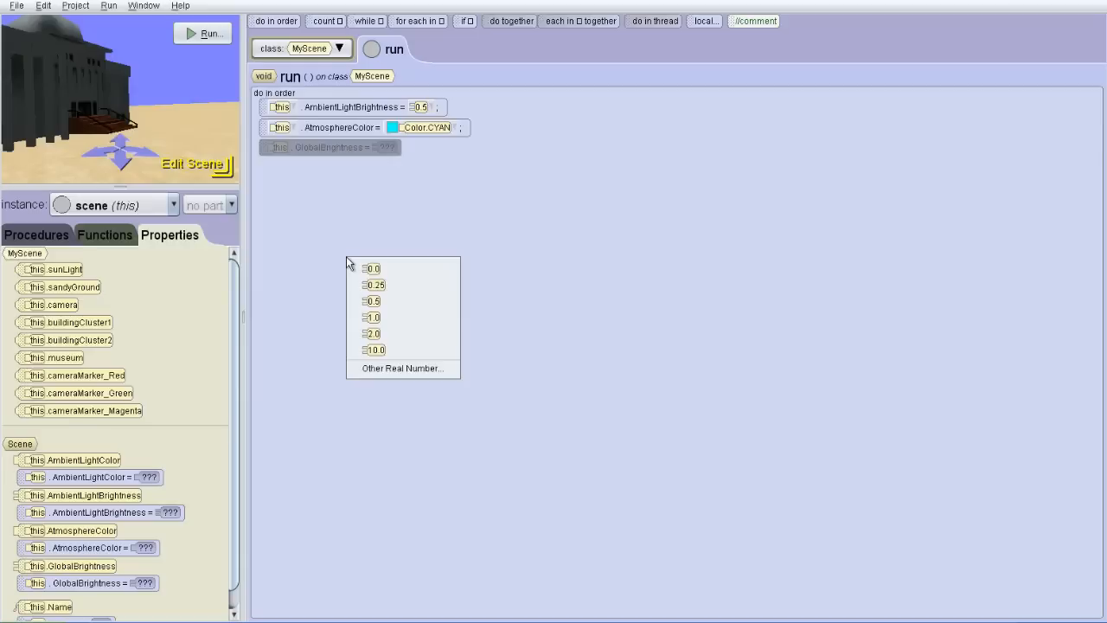
Step: Set global brightness to 0.5, preview the darker scene, and return to scene setup
click(371, 301)
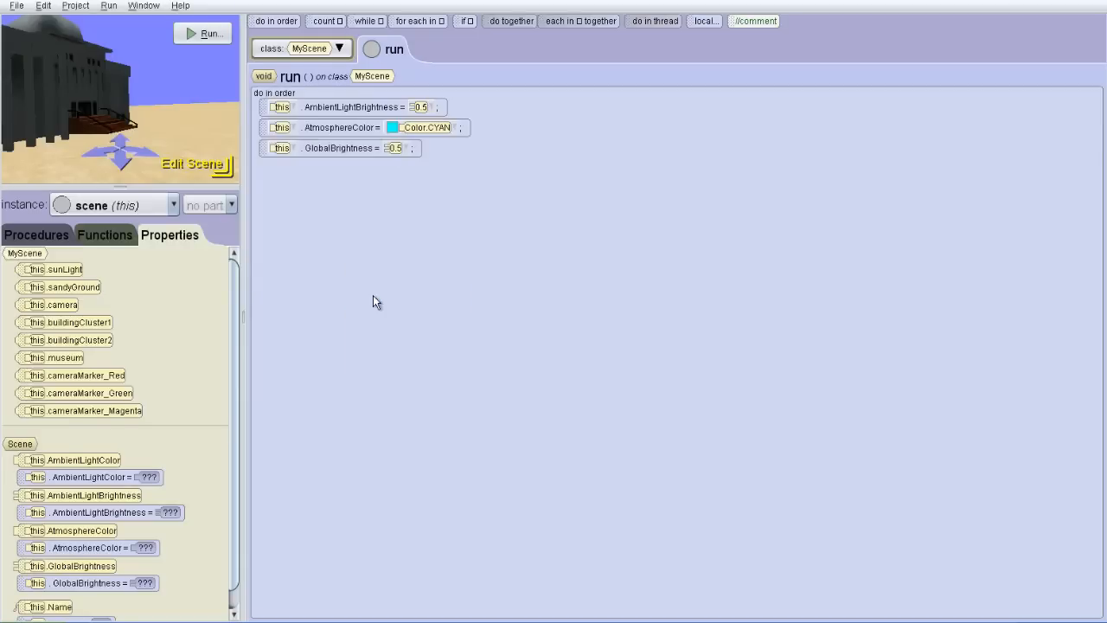
click(201, 33)
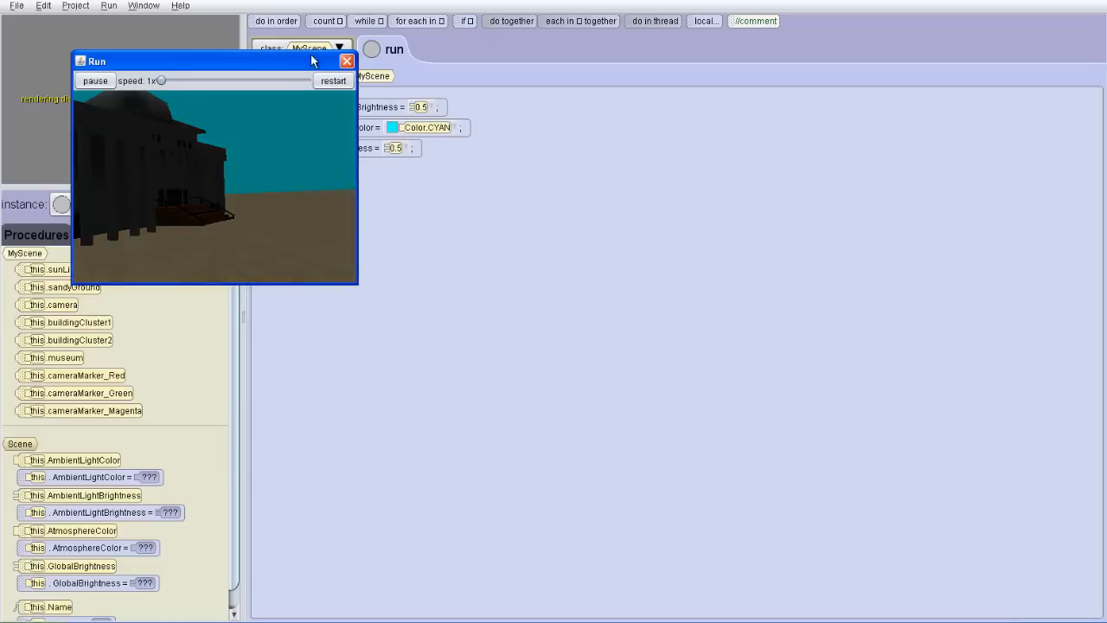
click(347, 61)
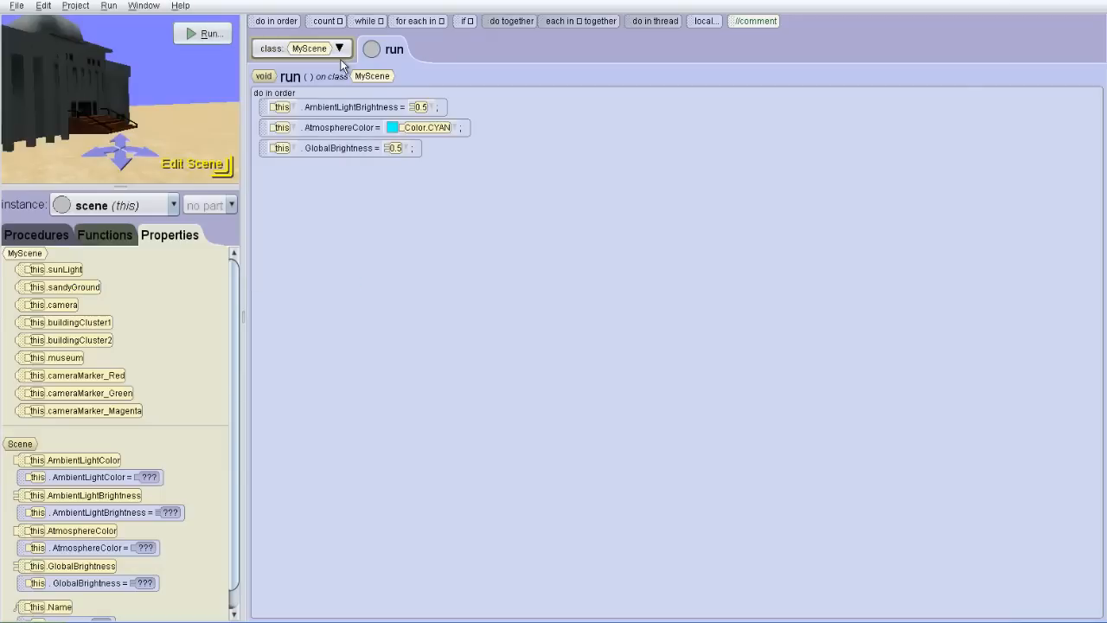
click(197, 165)
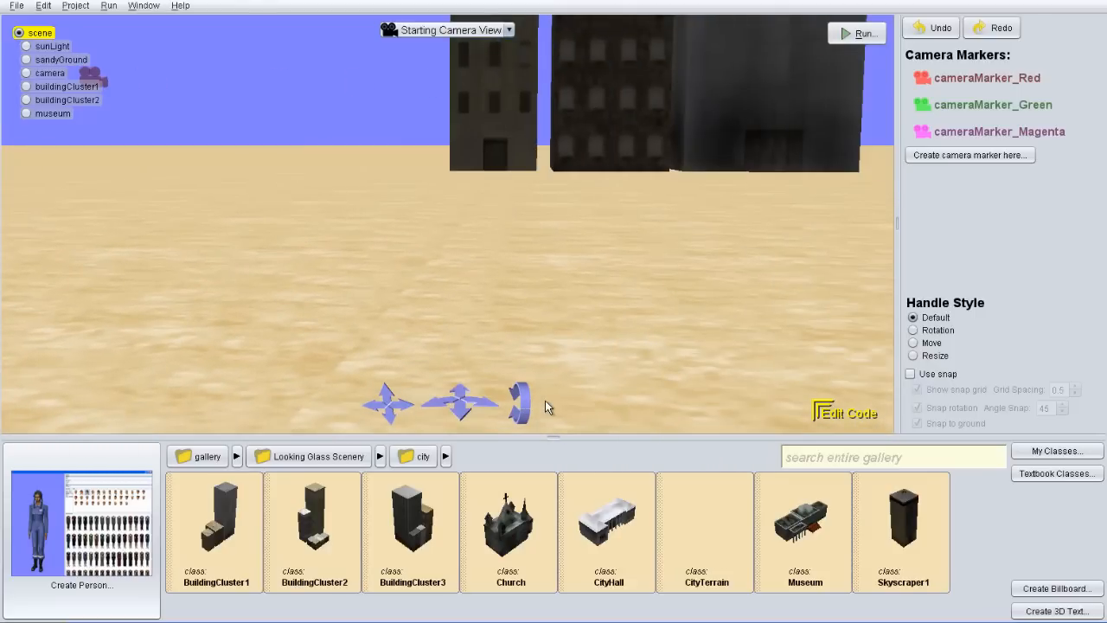
mouse_move(558, 346)
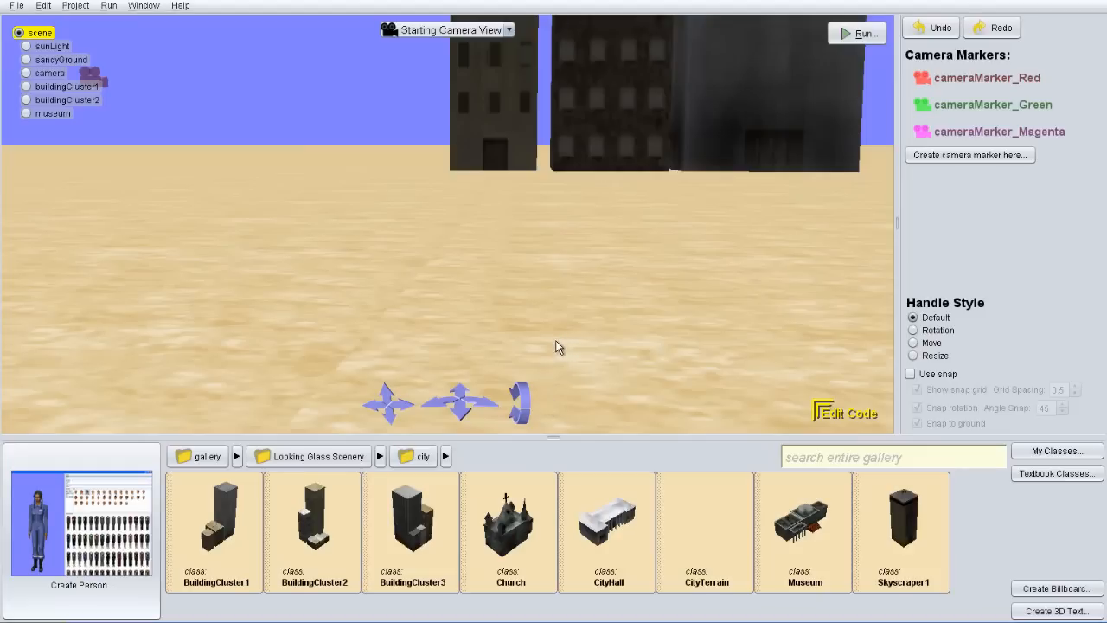
mouse_move(788, 314)
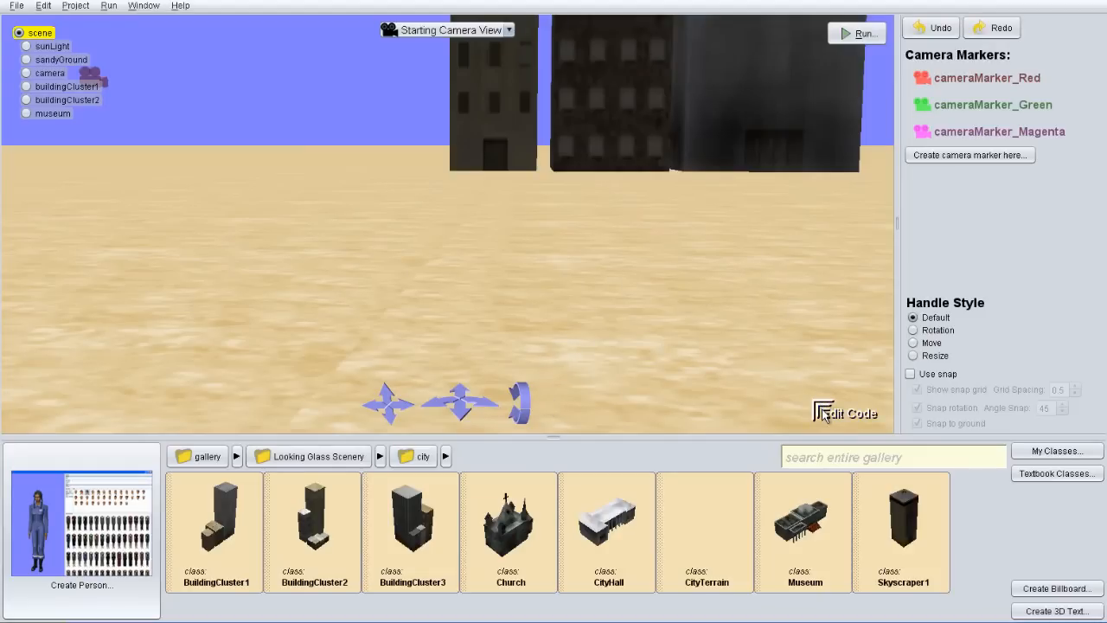
Step: Make the sandyGround colour Color.GRAY in the run code and preview it
click(848, 413)
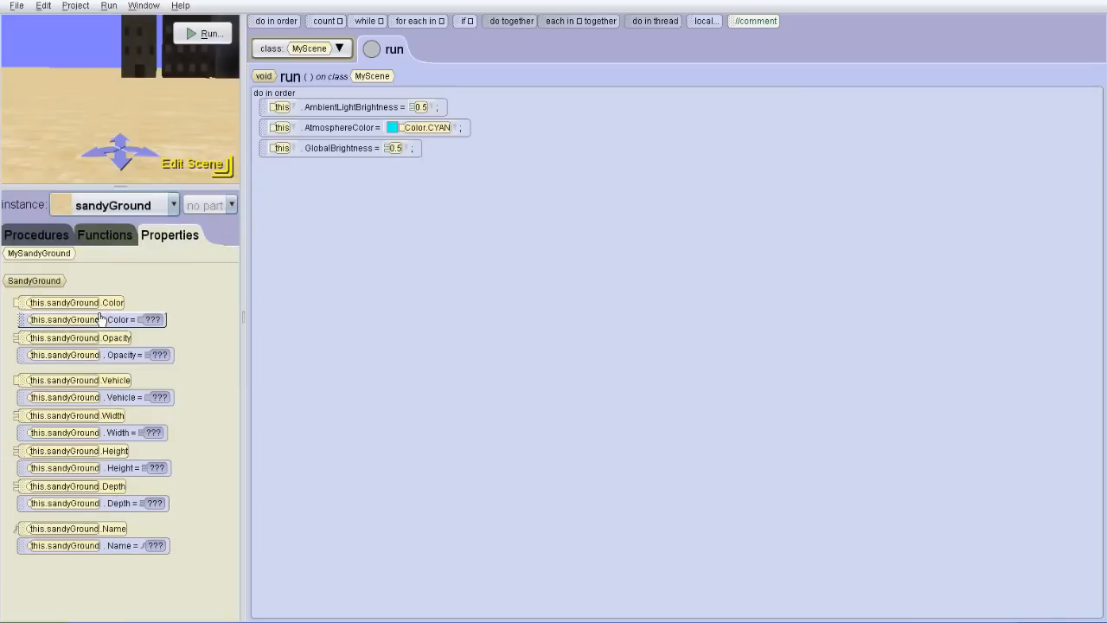
drag(95, 319, 424, 169)
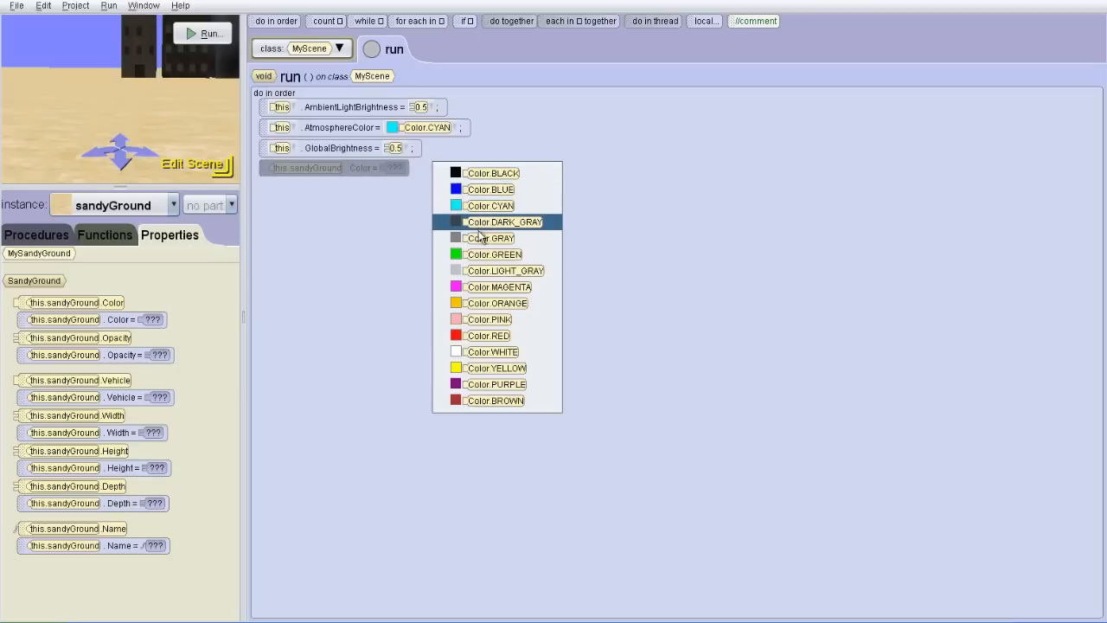
click(490, 238)
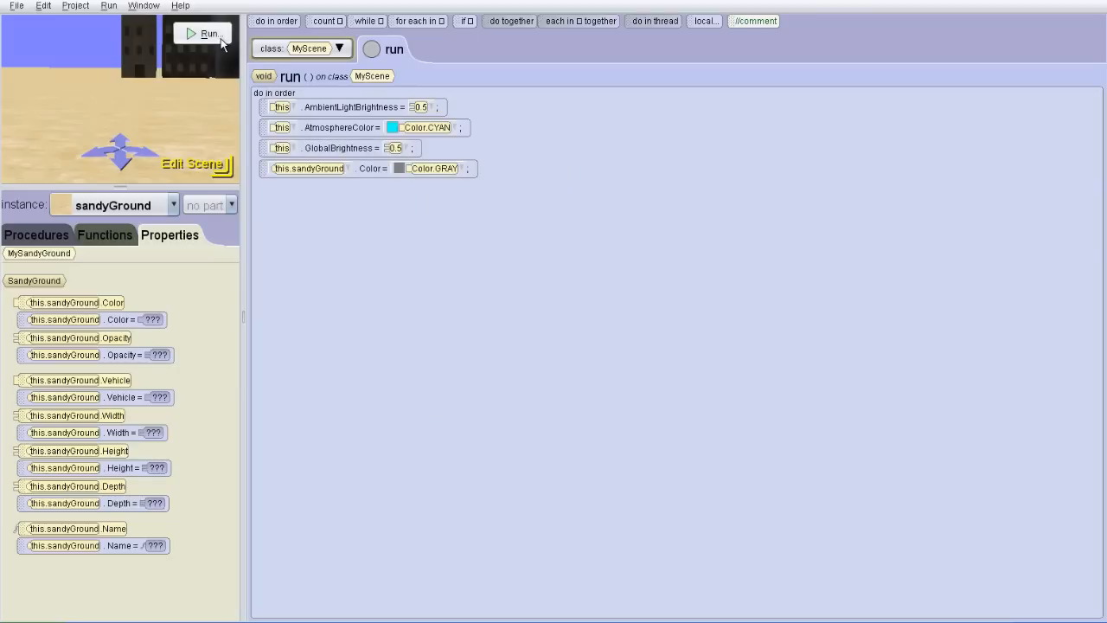
click(202, 33)
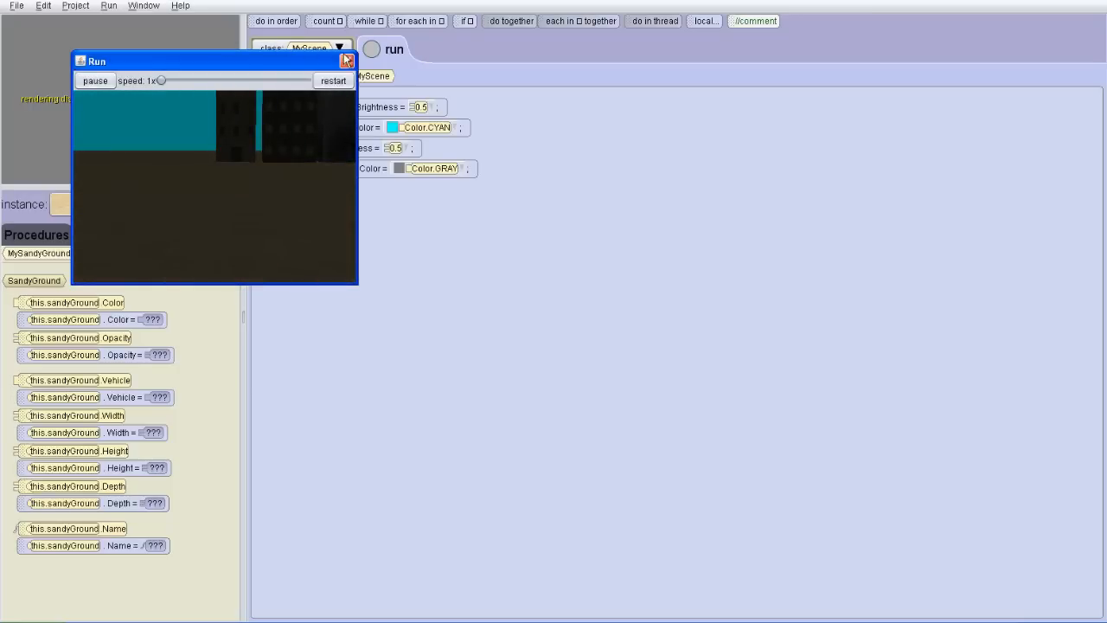
Step: Close the preview and bring up the camera's procedures list
click(347, 61)
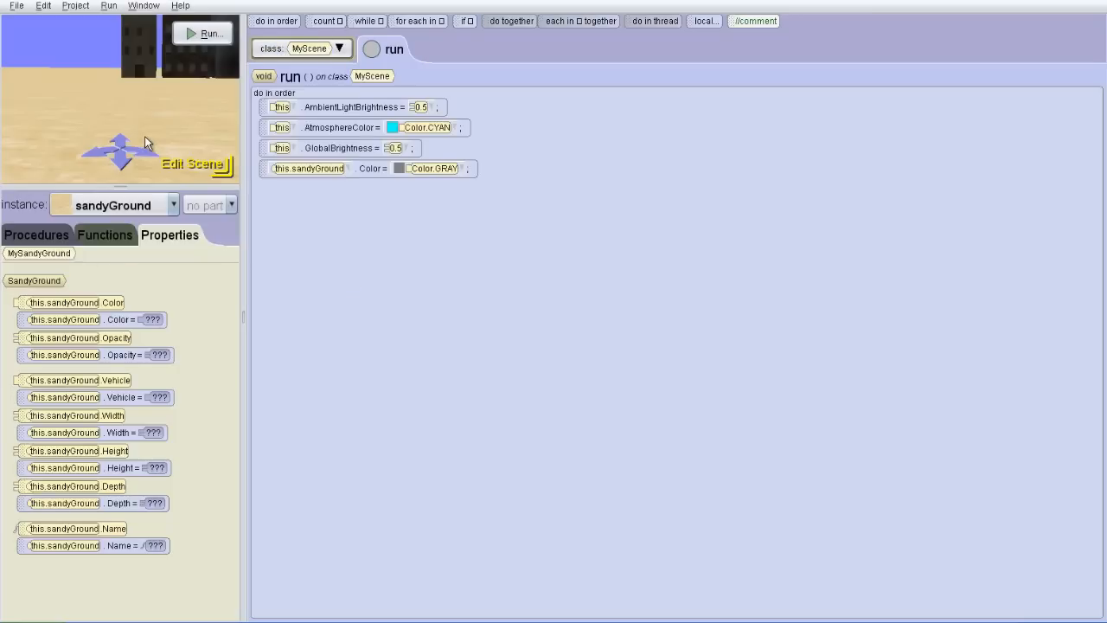
mouse_move(116, 252)
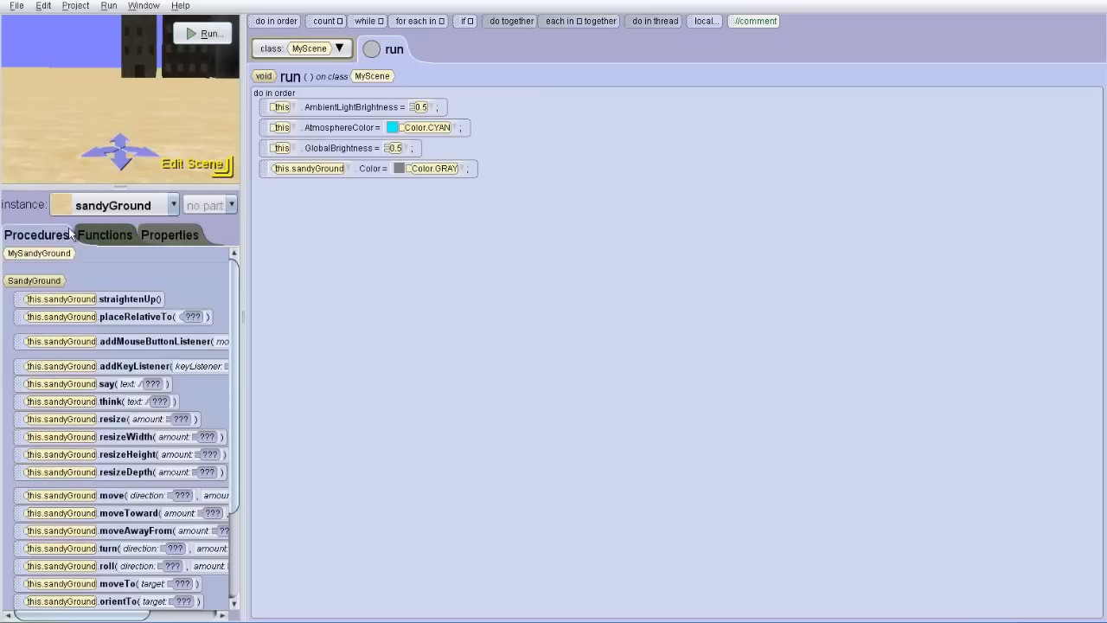
click(173, 205)
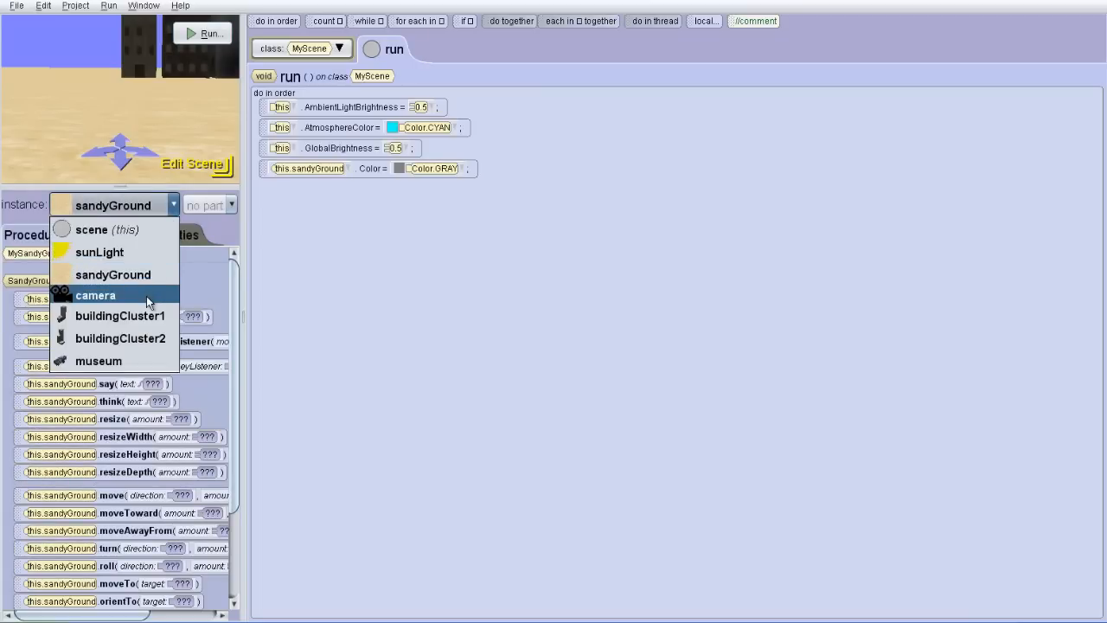
click(94, 295)
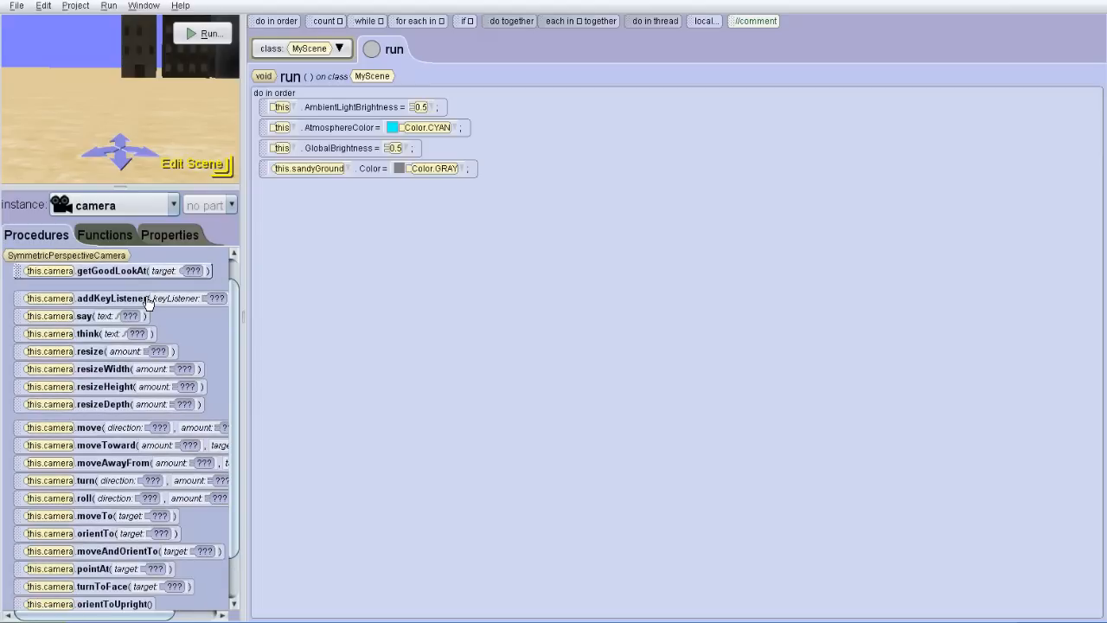
scroll(down, 3)
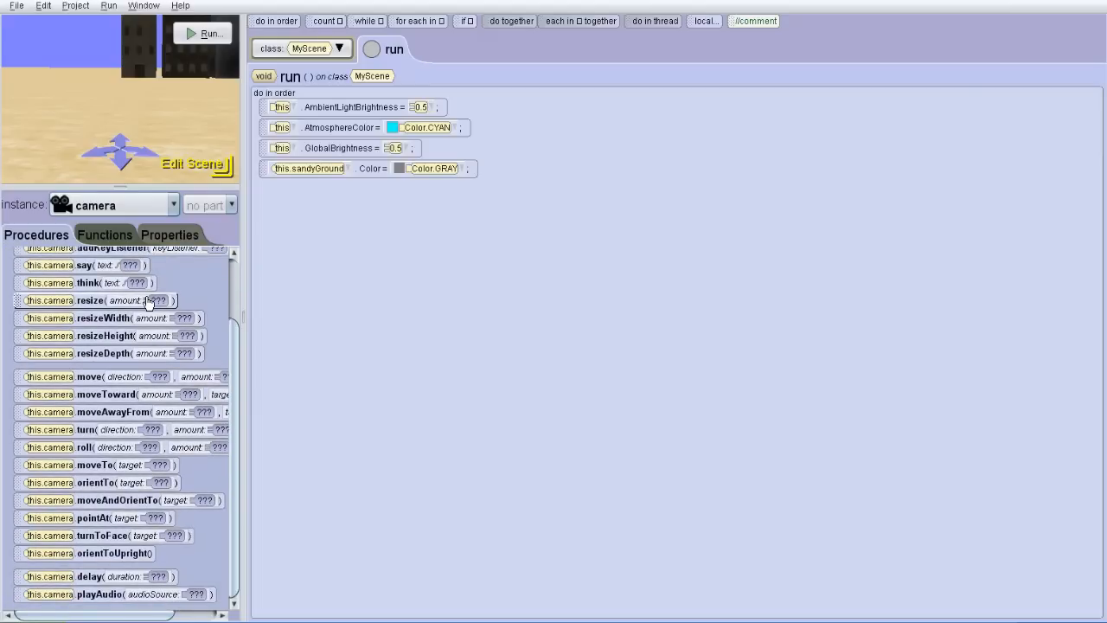
mouse_move(130, 465)
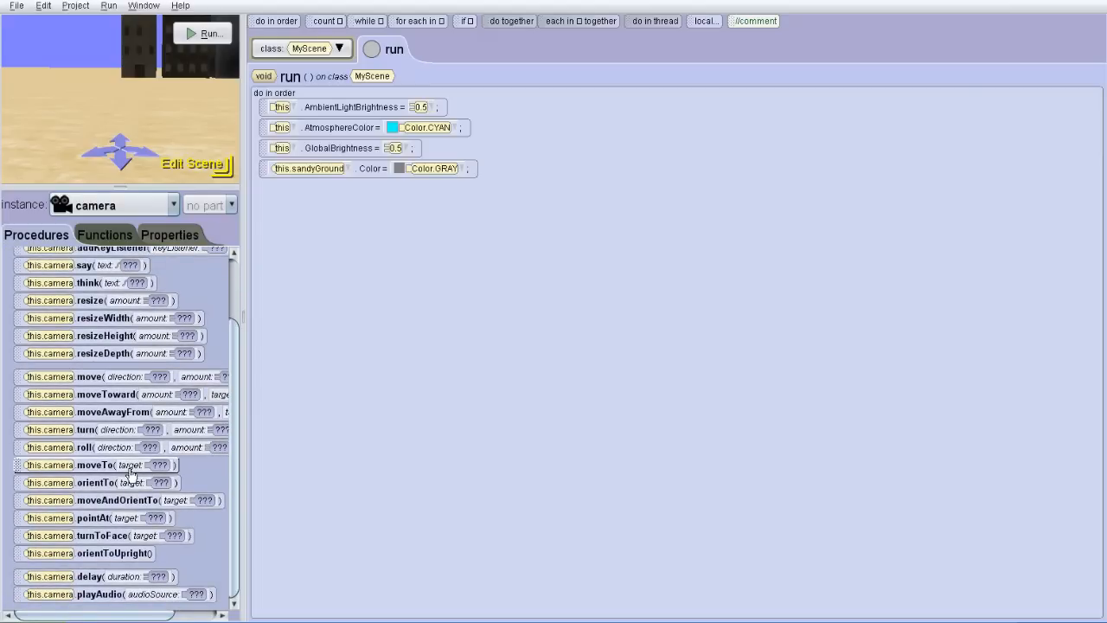
mouse_move(134, 517)
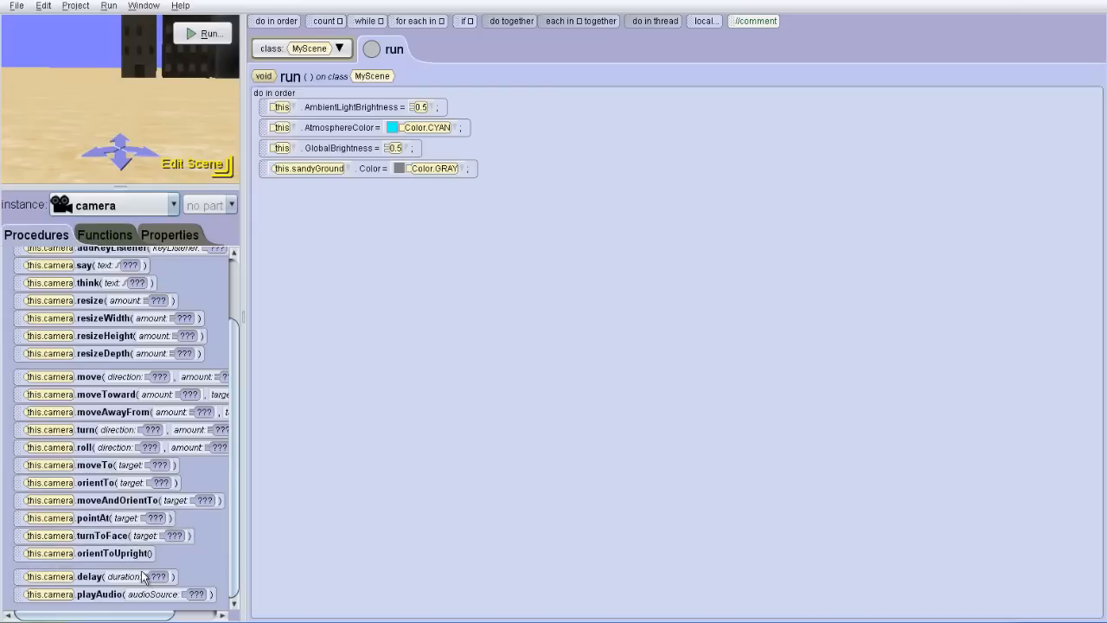
mouse_move(130, 518)
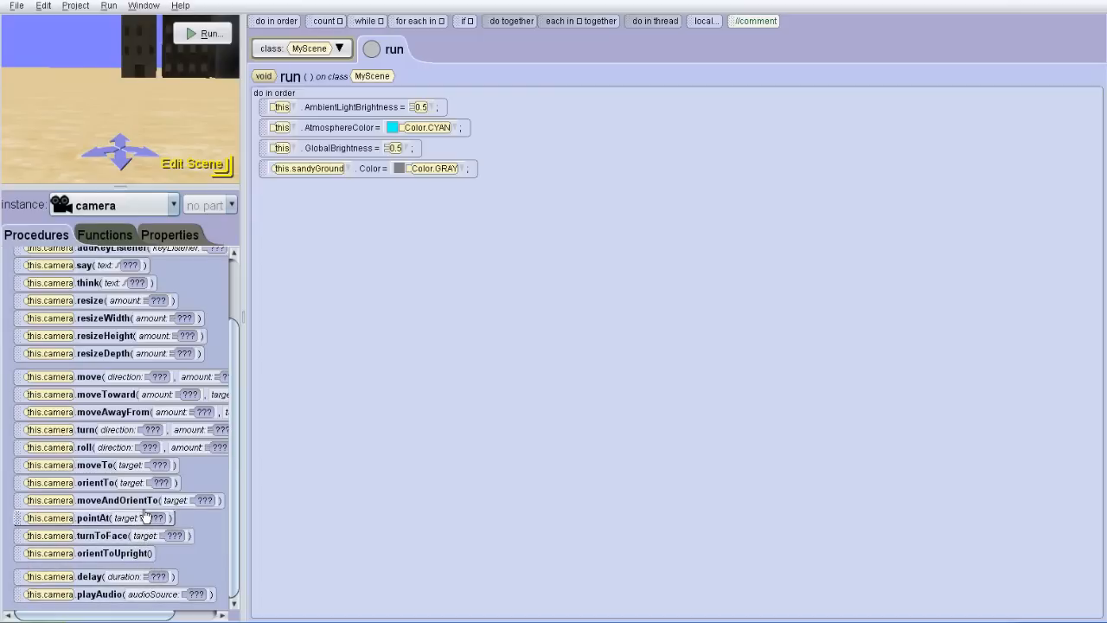
mouse_move(144, 429)
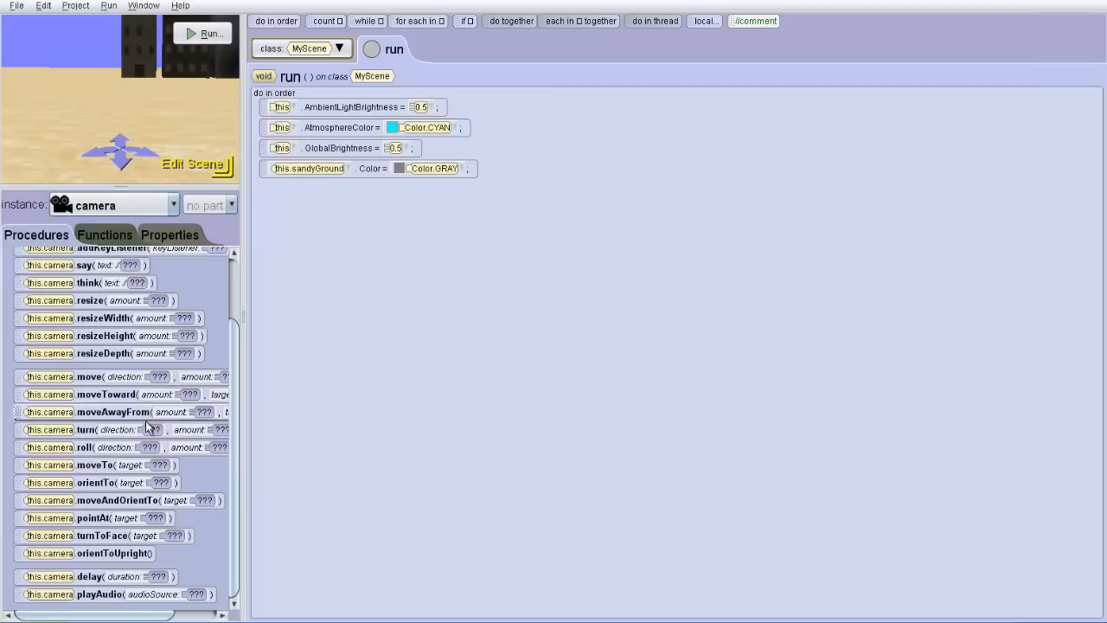
mouse_move(129, 464)
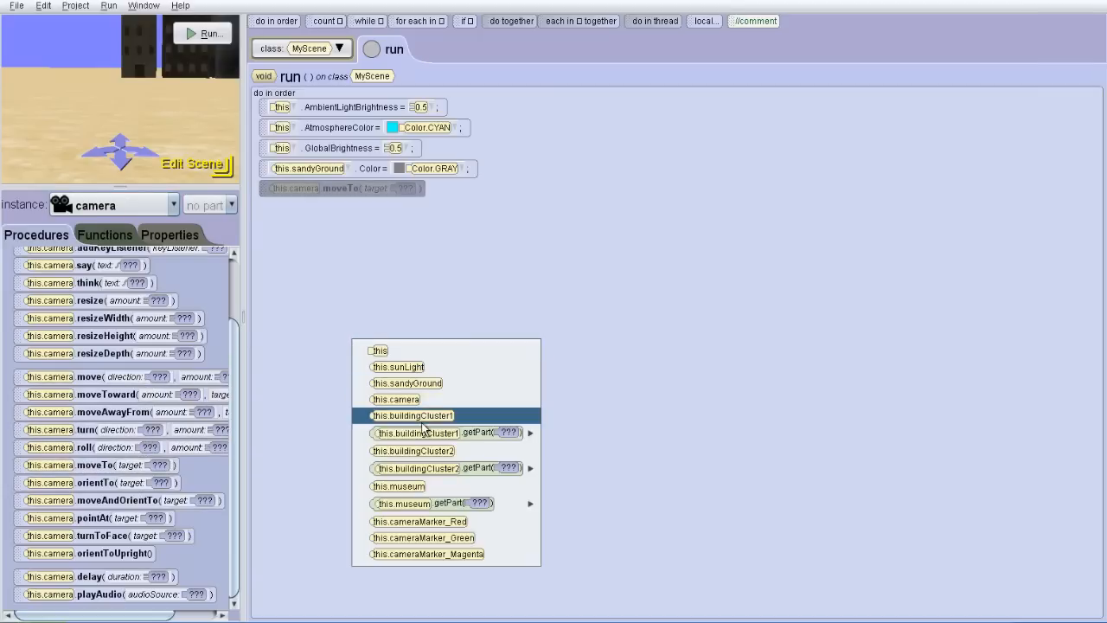
Step: Move the camera to cameraMarker_Red in the run code and play it to test
click(418, 521)
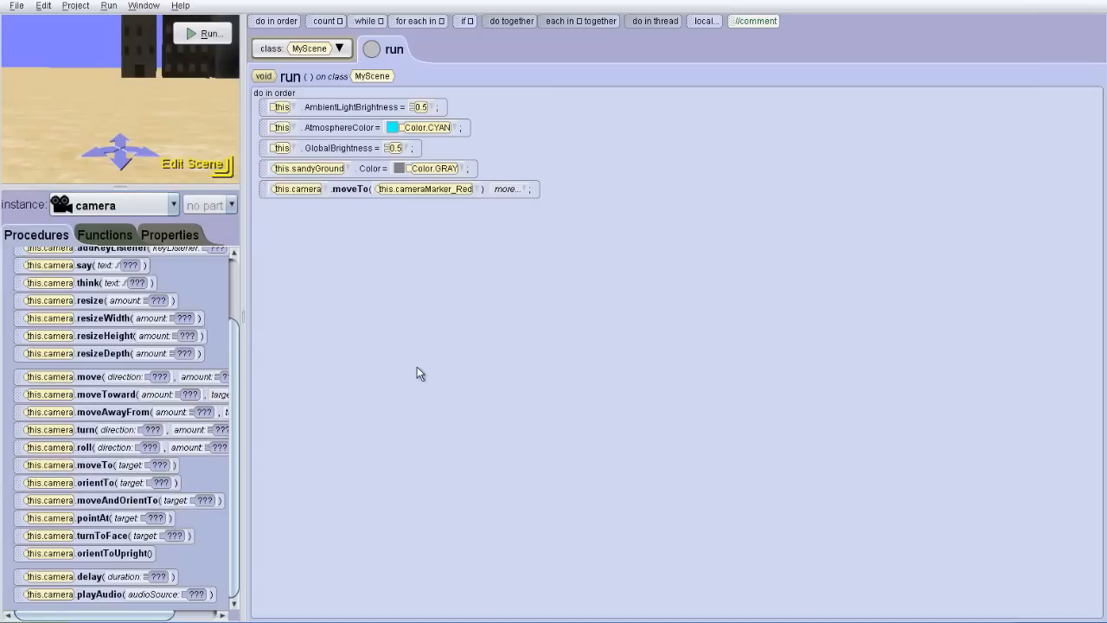
click(202, 33)
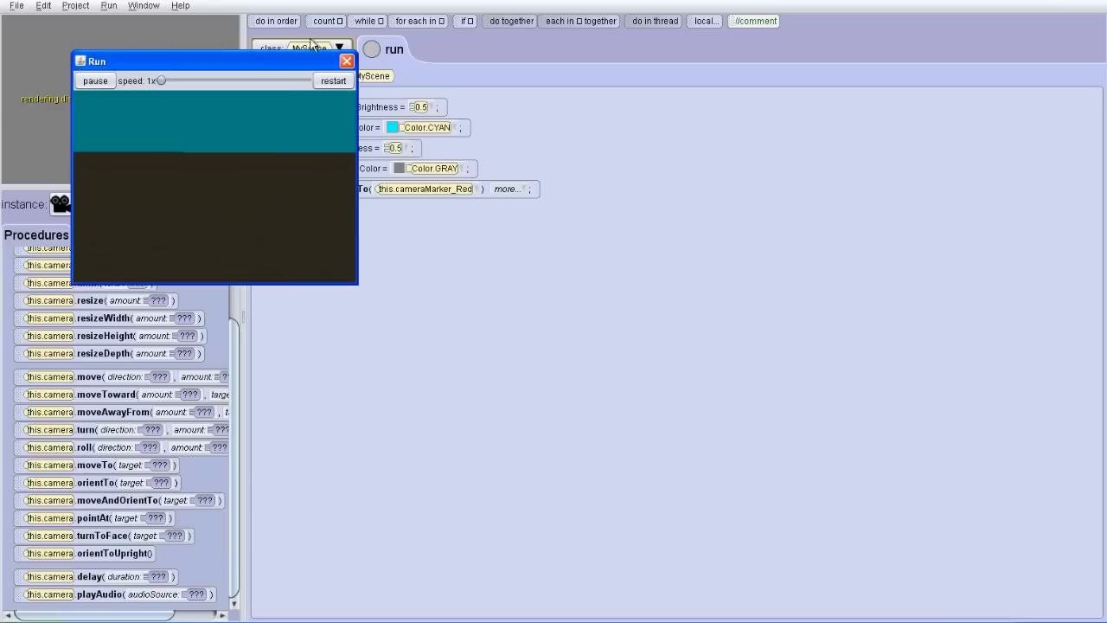
click(347, 61)
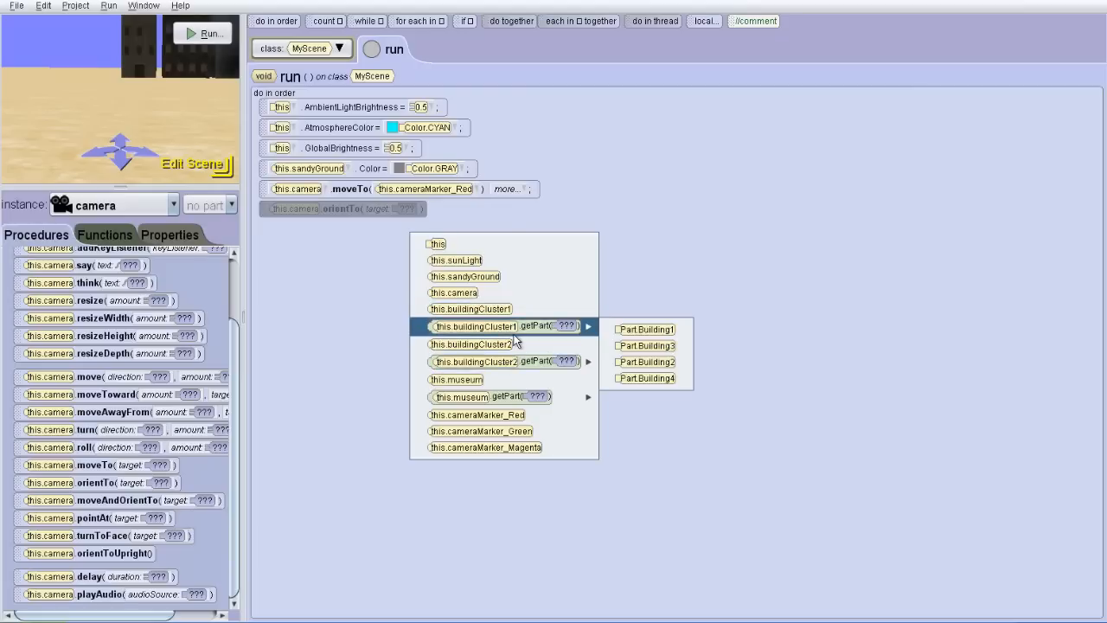
mouse_move(646, 329)
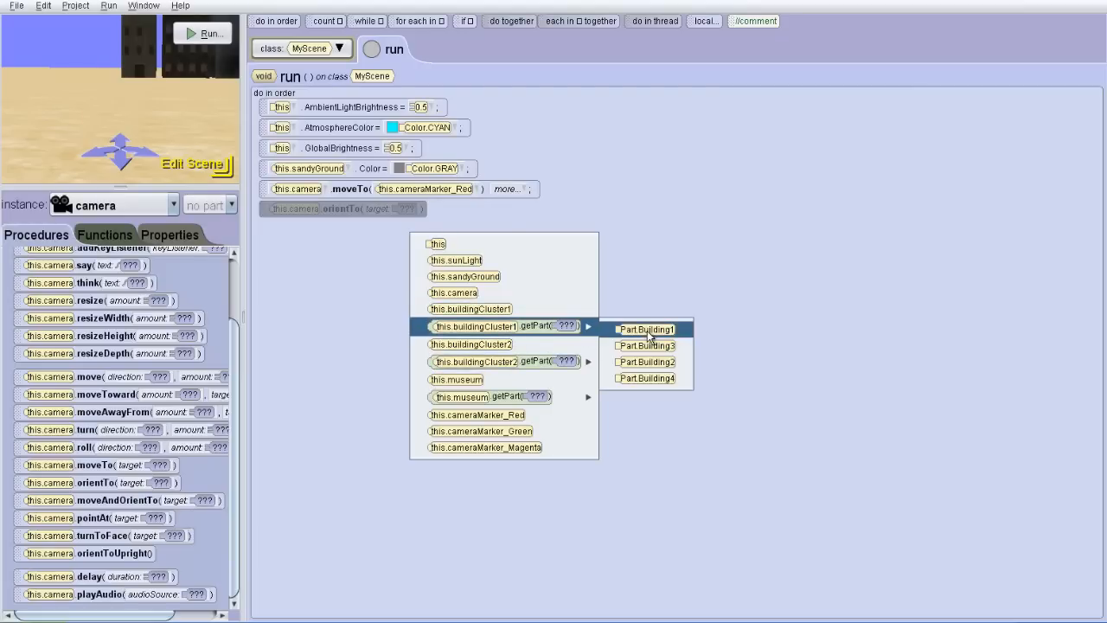
Step: Orient the camera to Building1 of buildingCluster1 and test the scene
click(648, 329)
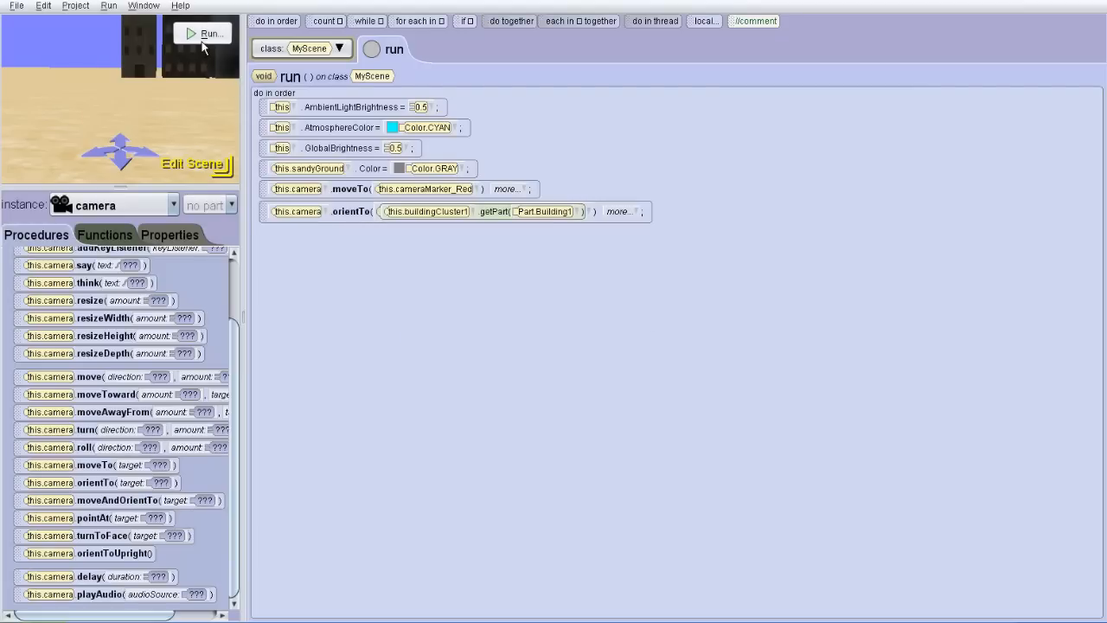
click(209, 32)
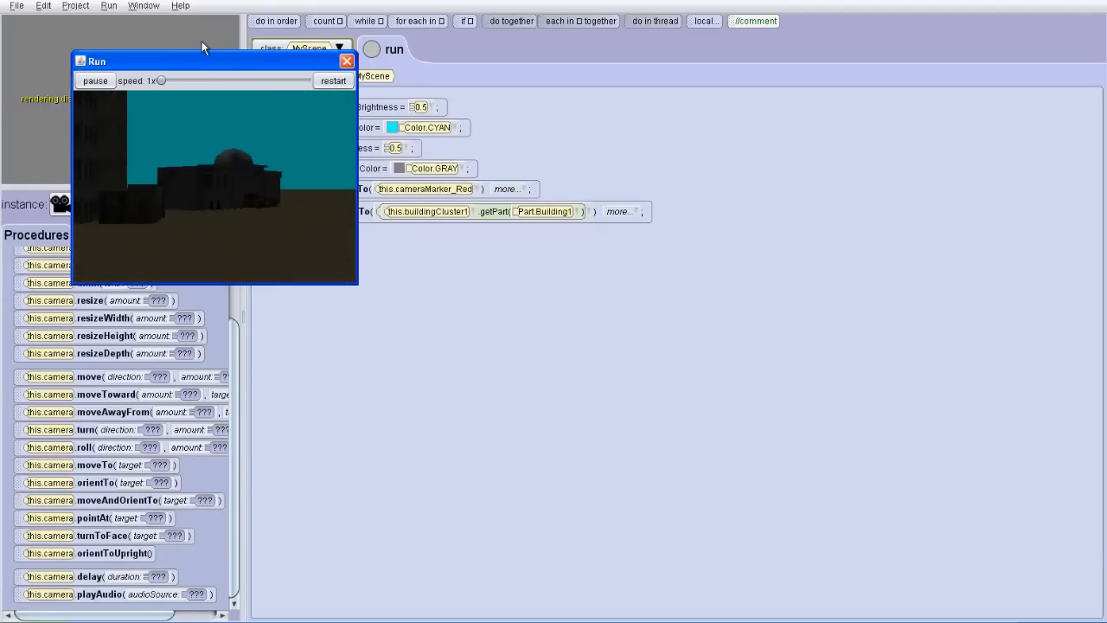
click(347, 61)
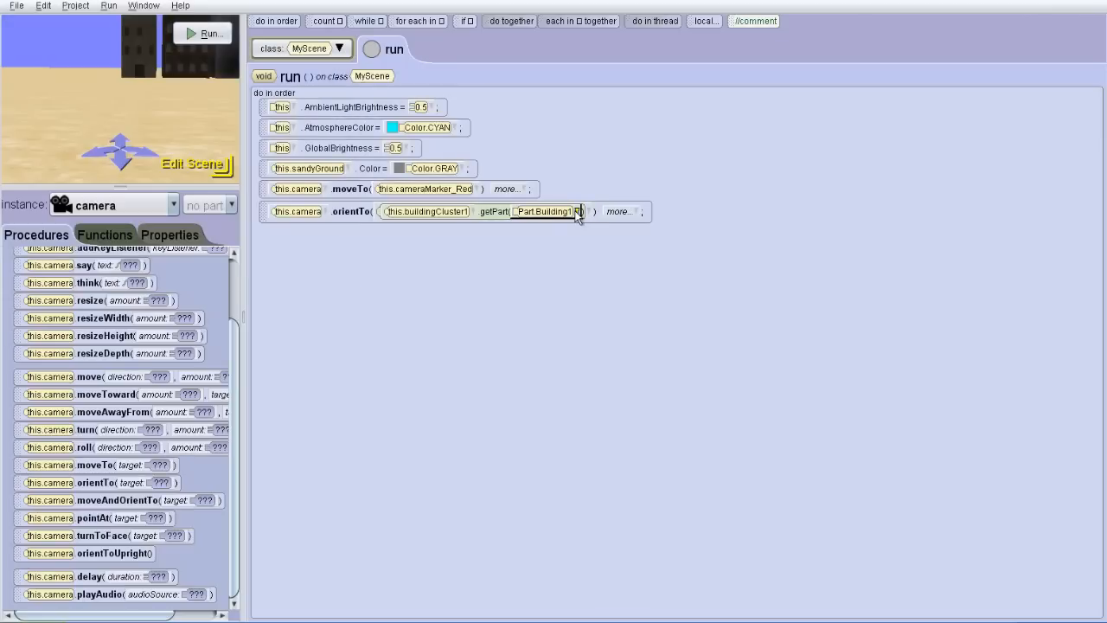
Step: Change the orientTo target to Building4 and run the preview to verify it
click(543, 212)
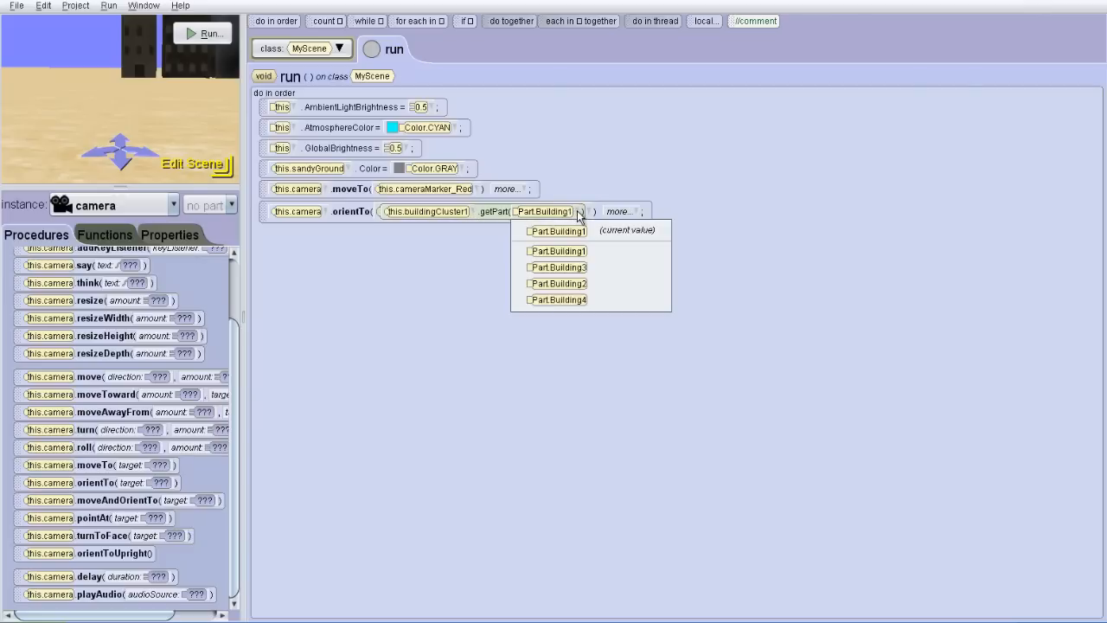
click(558, 299)
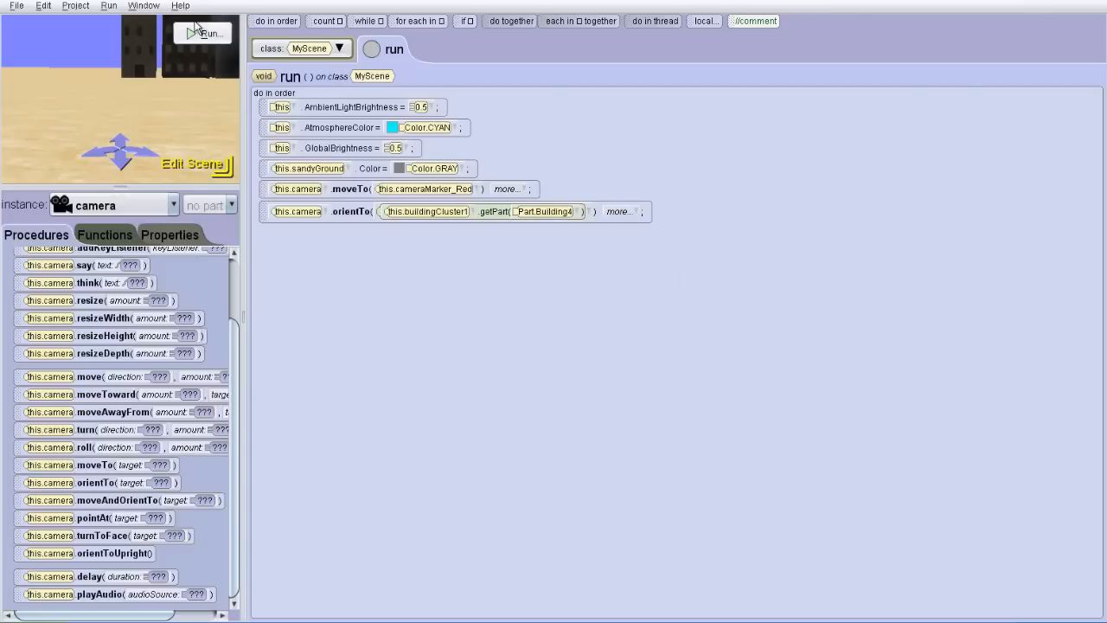
click(206, 33)
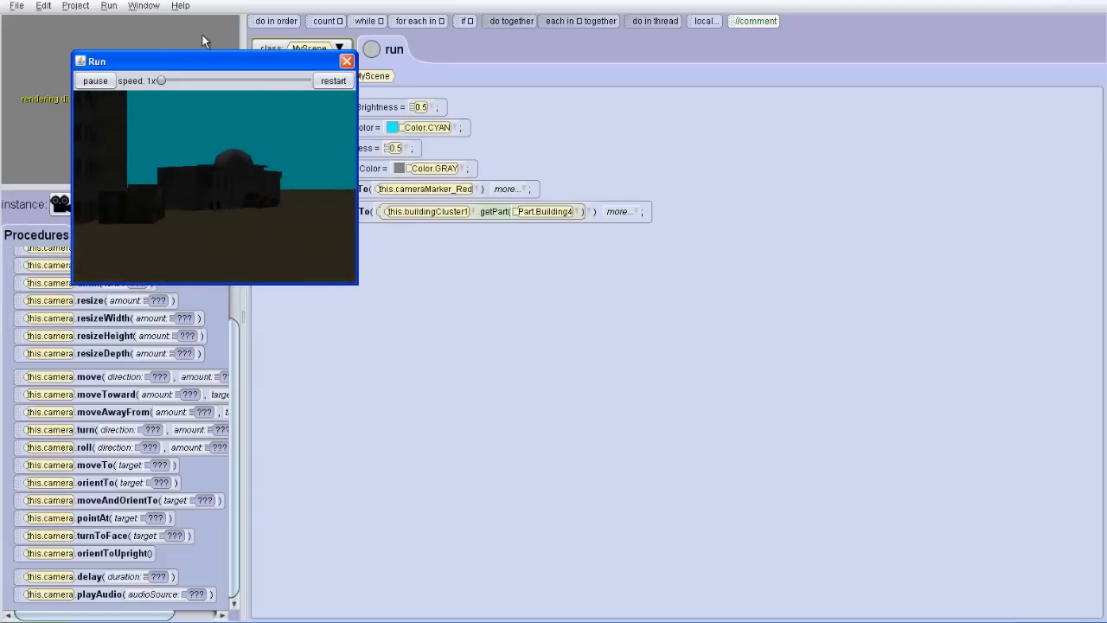
click(347, 60)
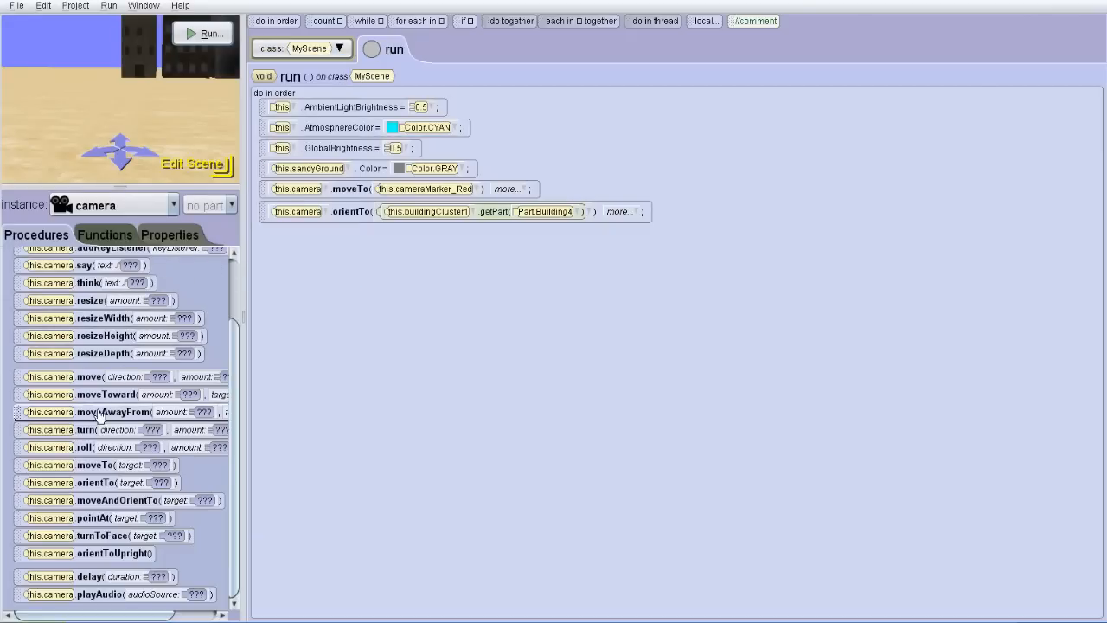
mouse_move(70, 465)
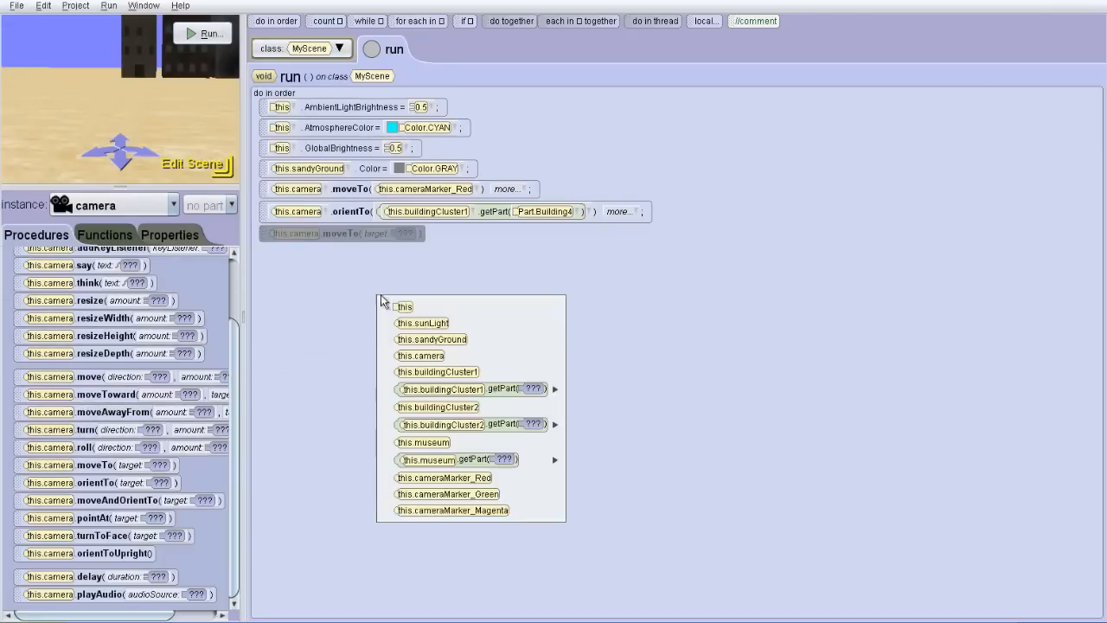
mouse_move(472, 424)
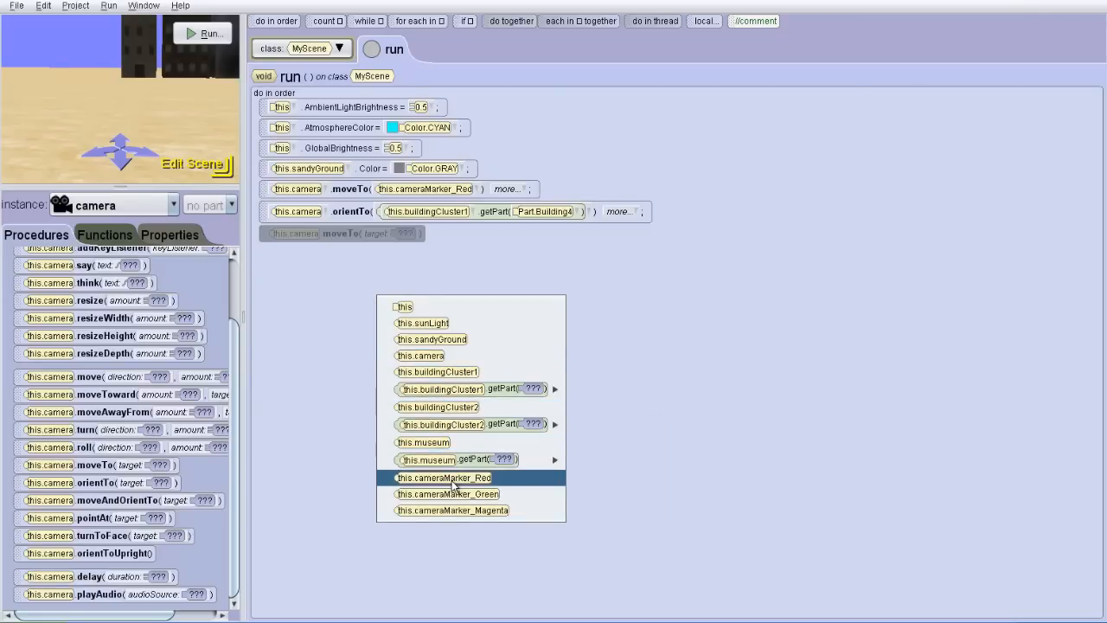
Step: Move the camera to this.cameraMarker_Green and run the scene to check it
click(448, 494)
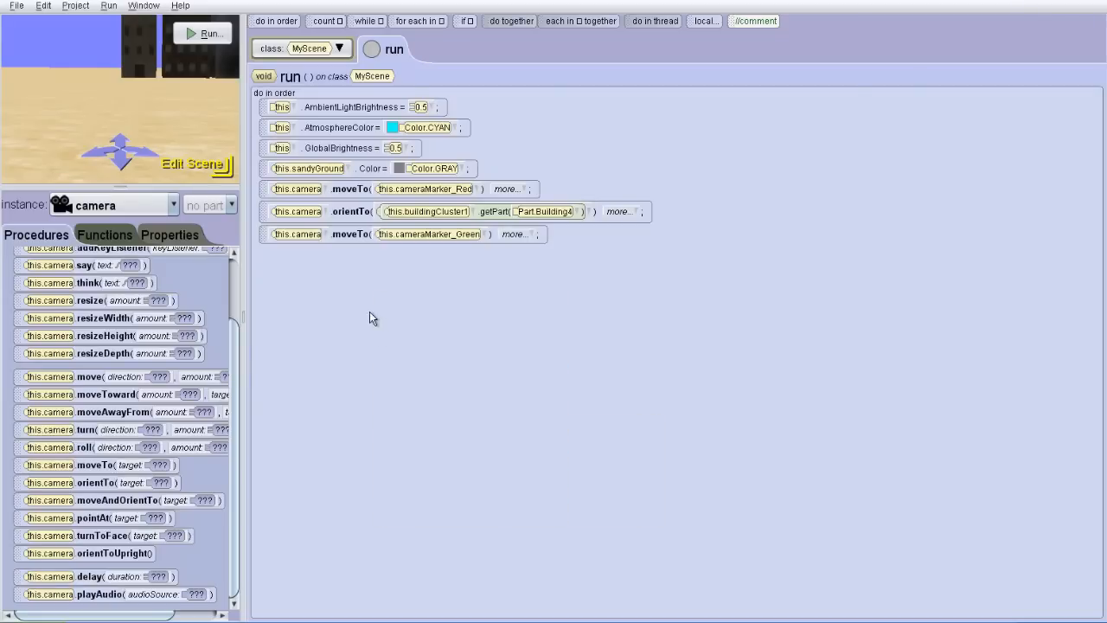
click(203, 33)
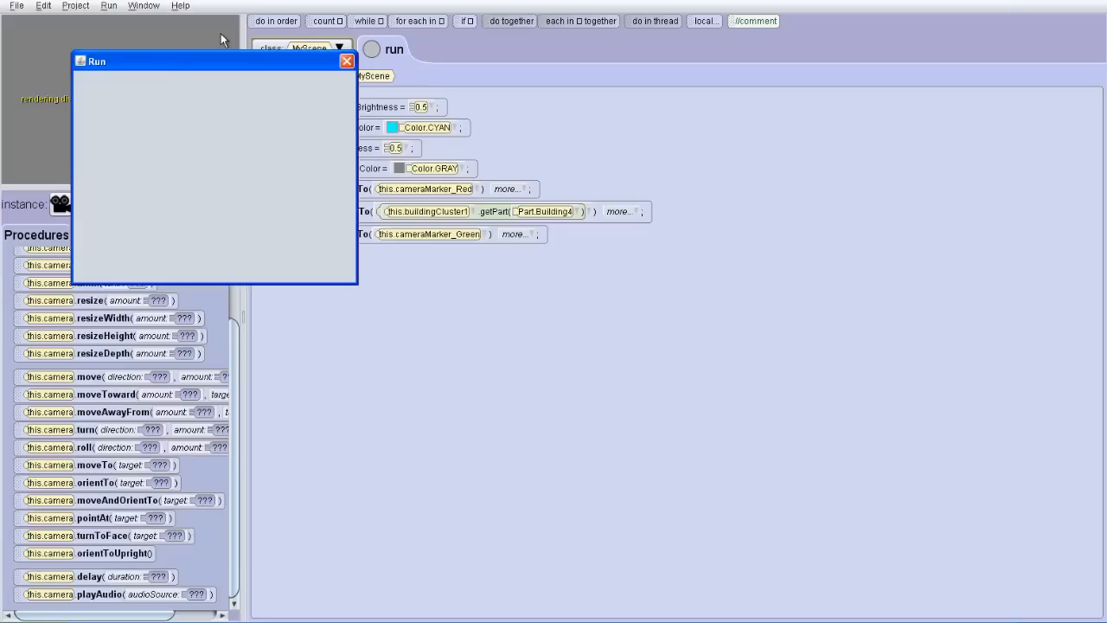
click(394, 49)
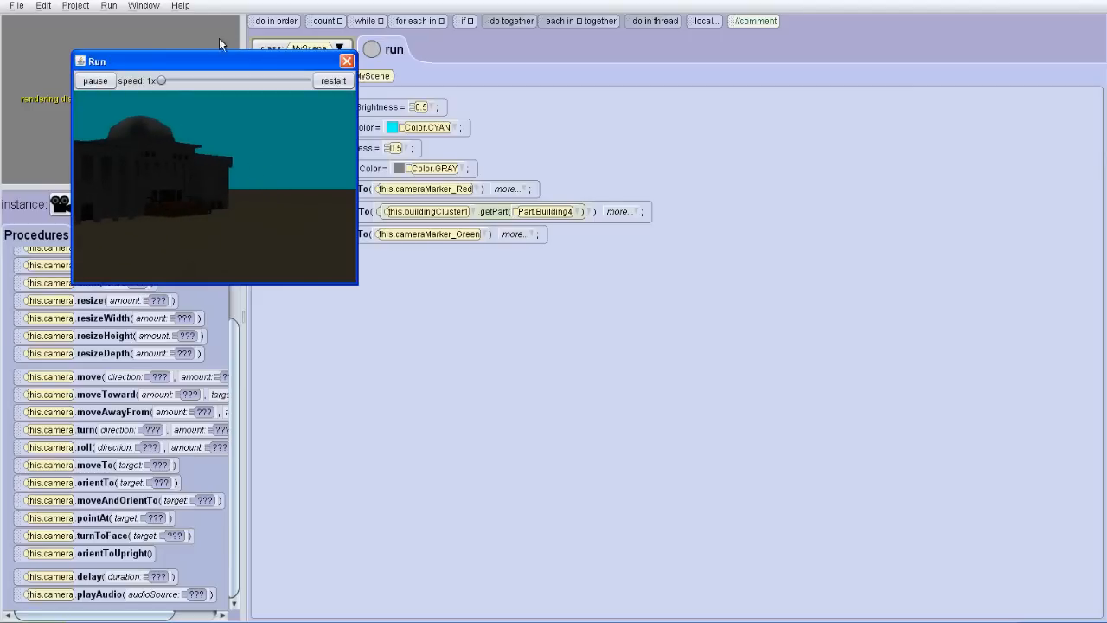
click(347, 61)
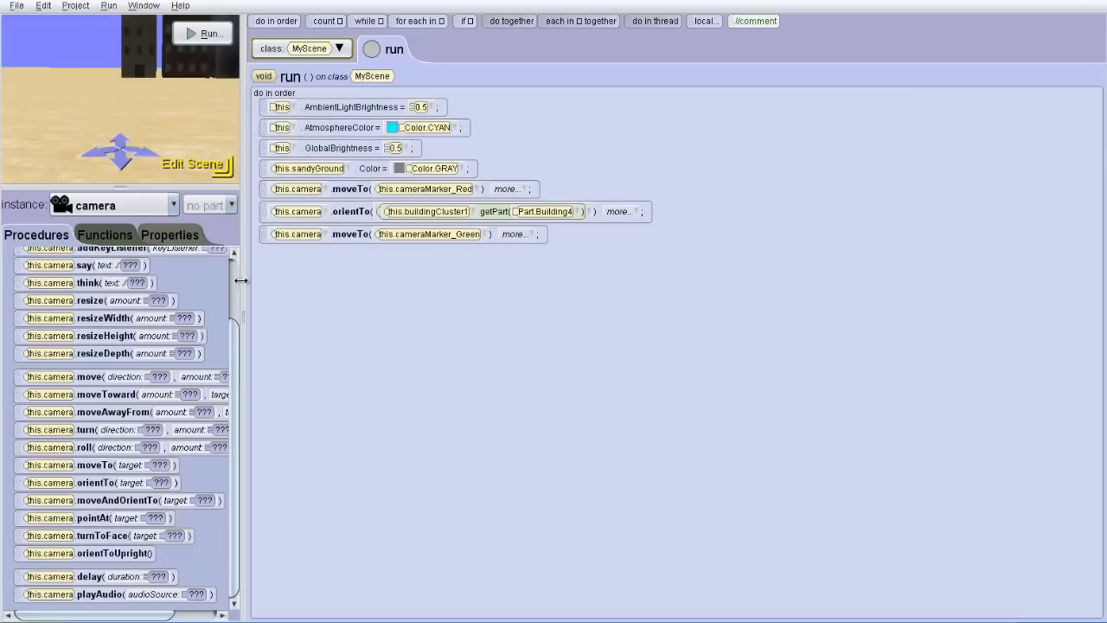
mouse_move(93, 518)
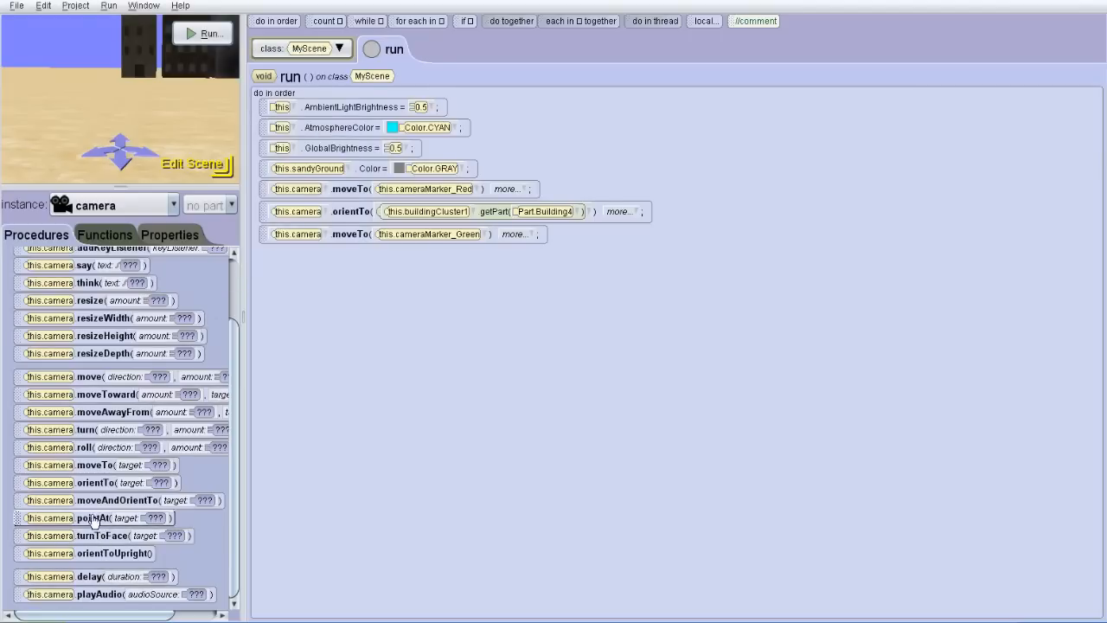
mouse_move(95, 482)
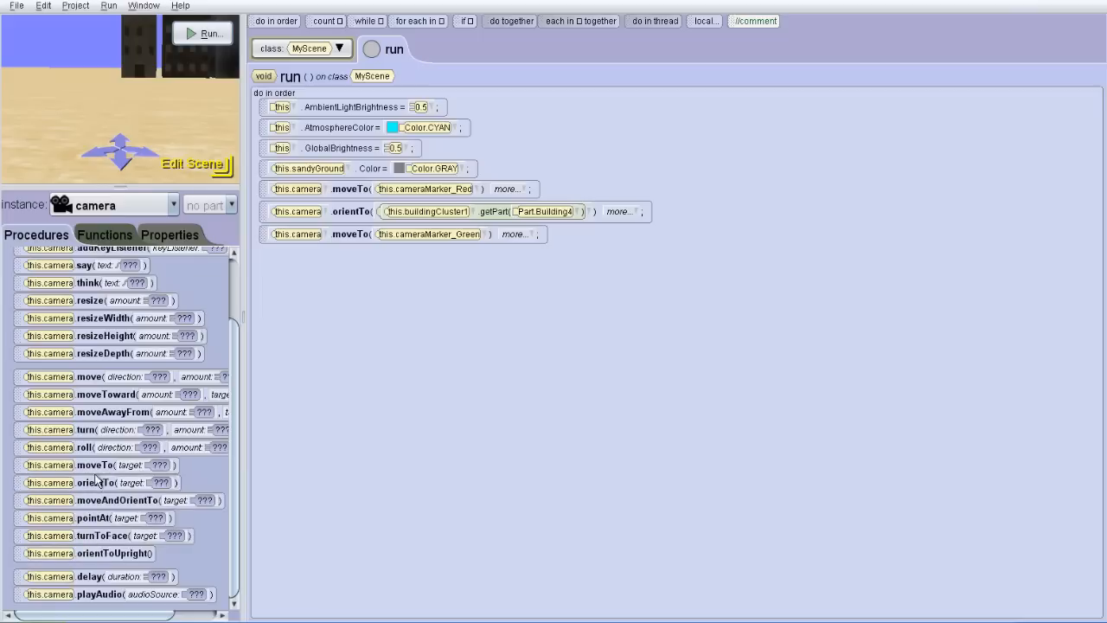
Step: Add a final camera moveTo targeting this.cameraMarker_Magenta and play the full sequence
click(93, 465)
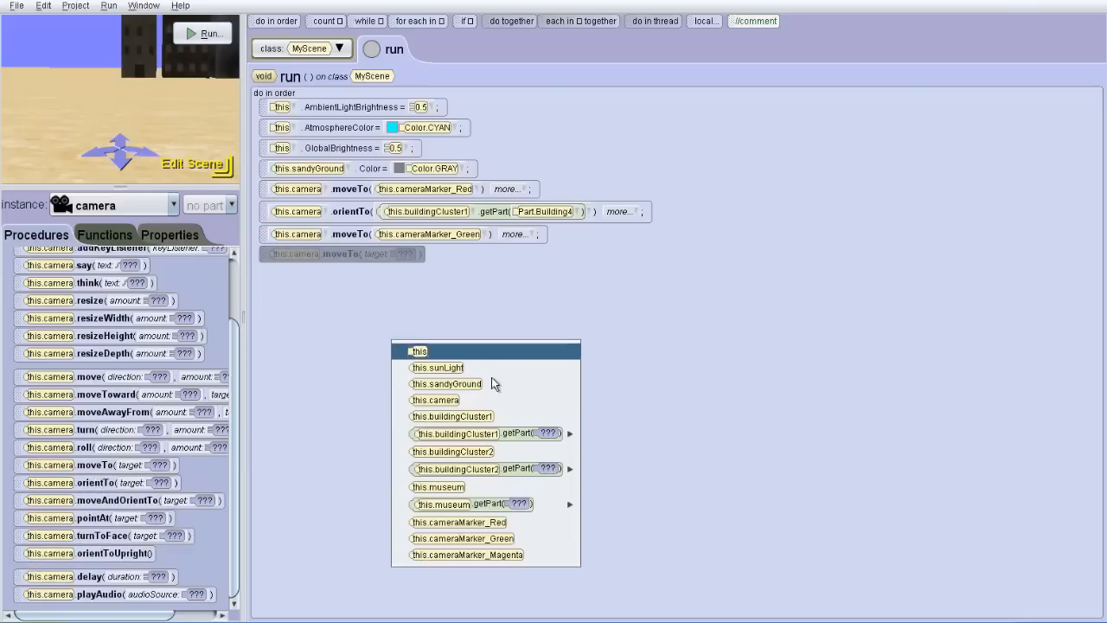
click(467, 555)
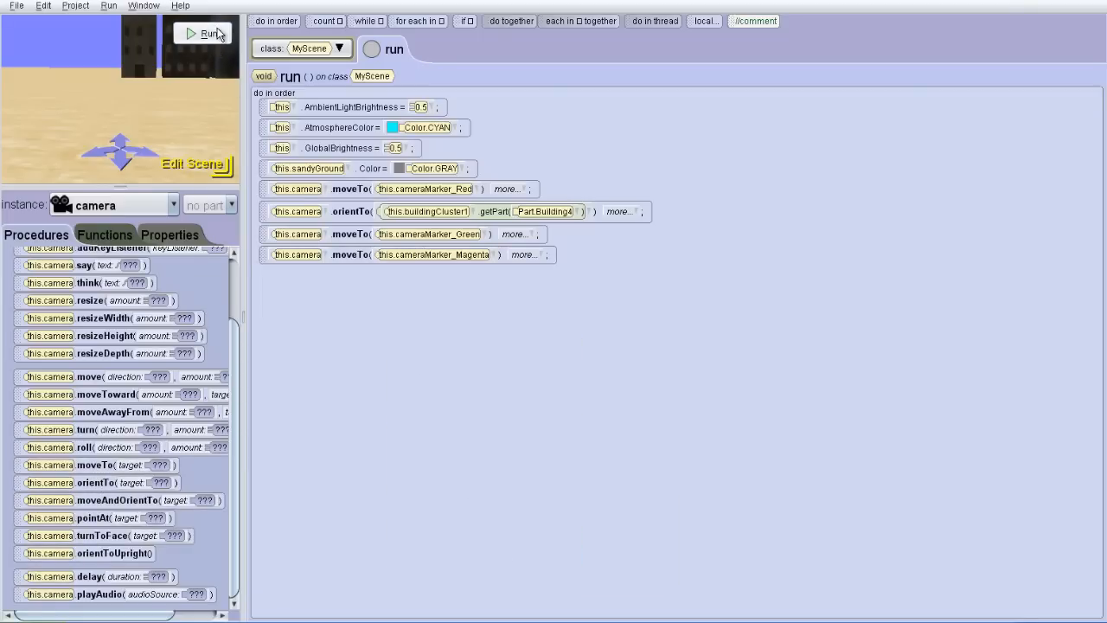
click(208, 33)
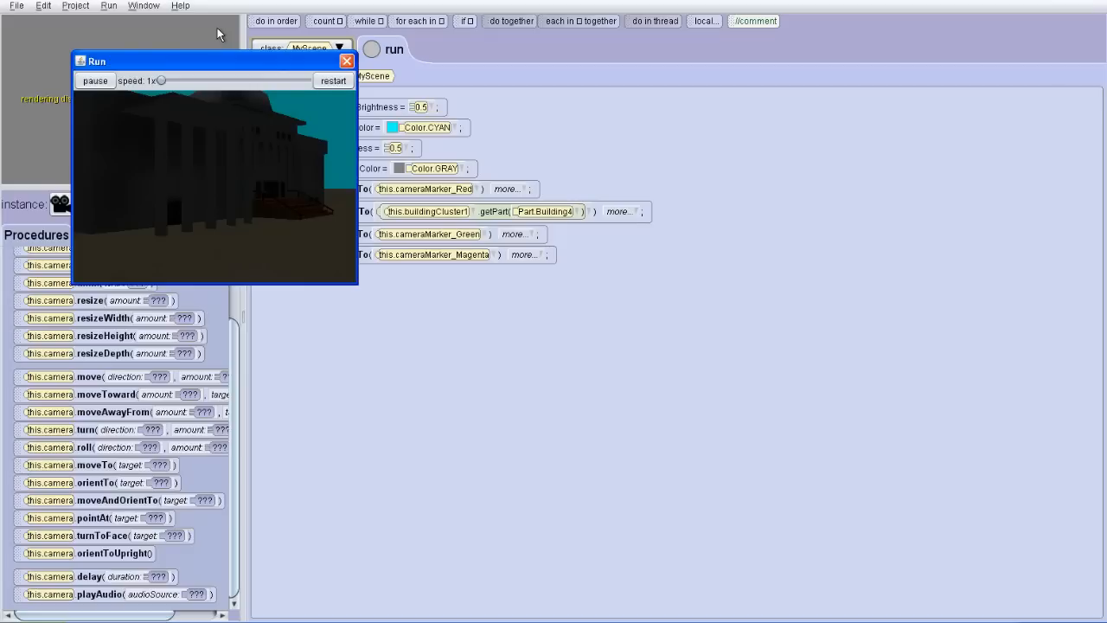
mouse_move(347, 61)
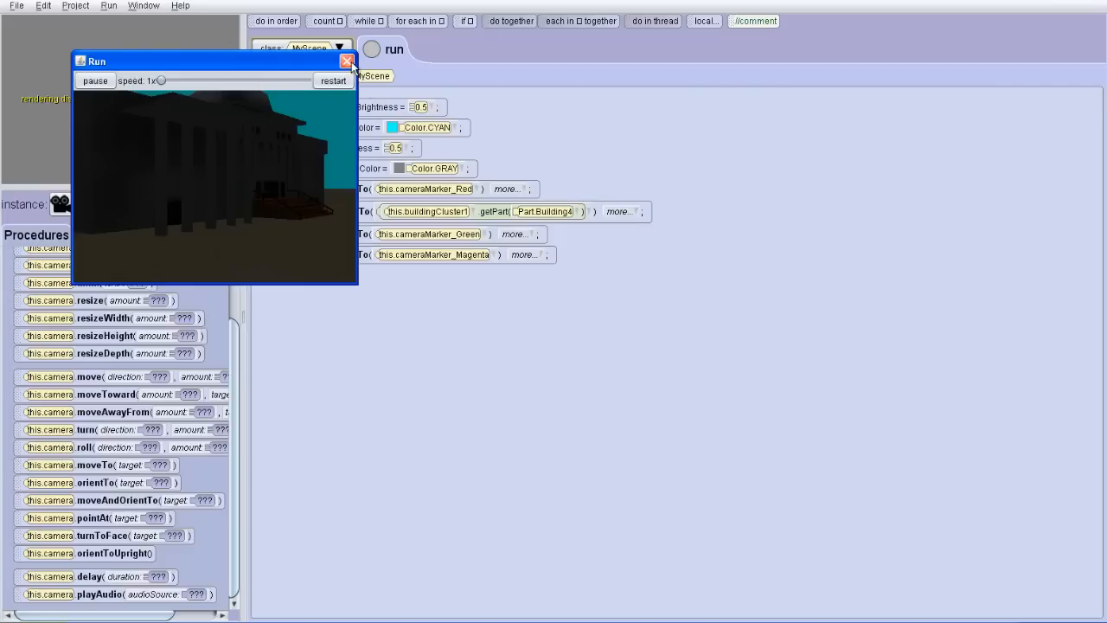
click(347, 60)
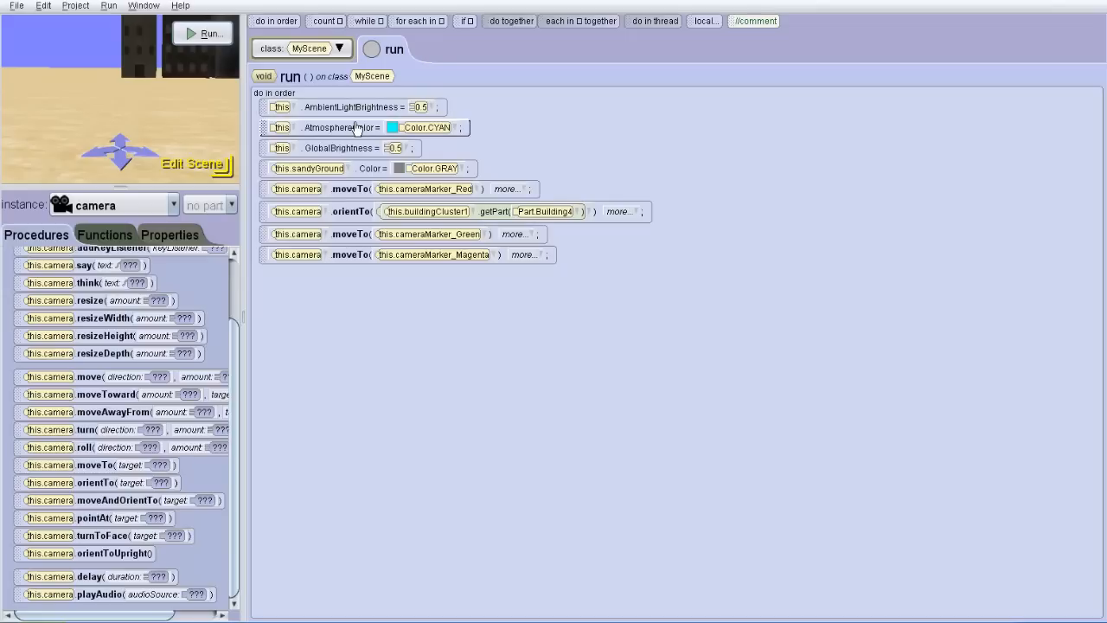
mouse_move(353, 189)
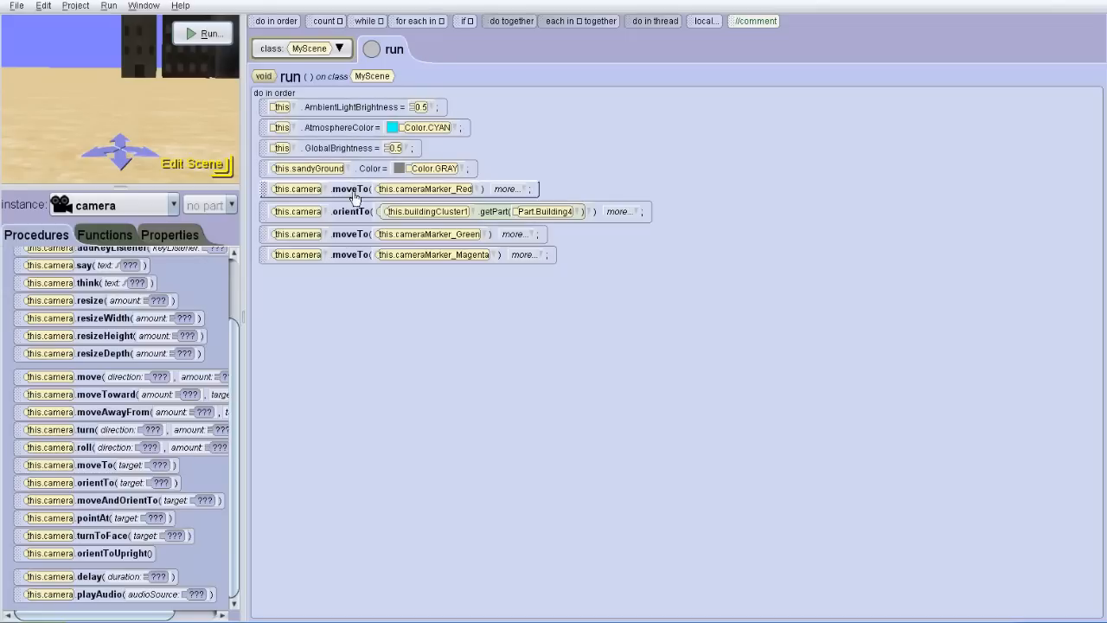